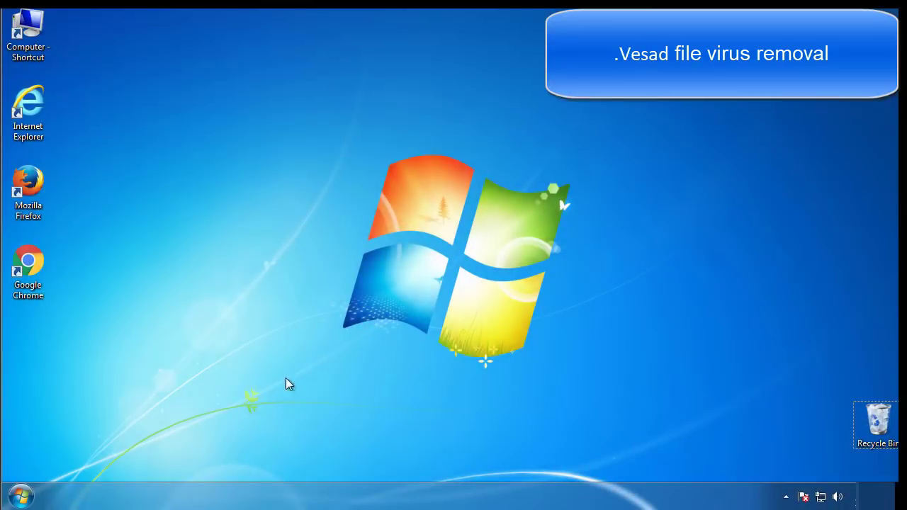
- Enable Safe boot (Minimal) in msconfig's Boot settings and restart to apply it
left_click(20, 496)
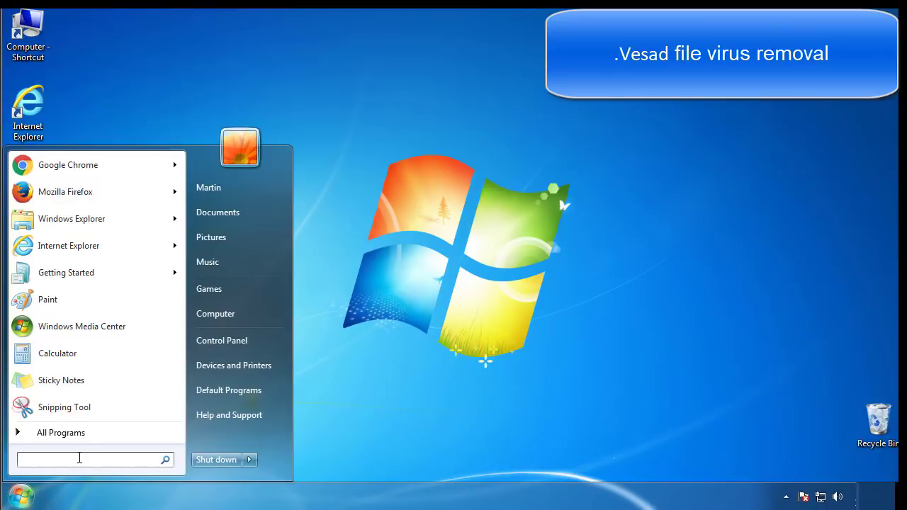
type("mscon")
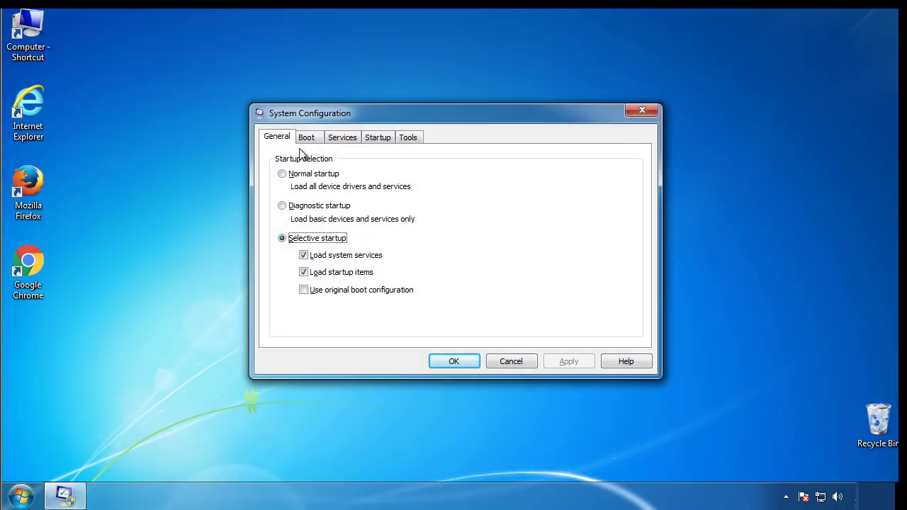
left_click(306, 136)
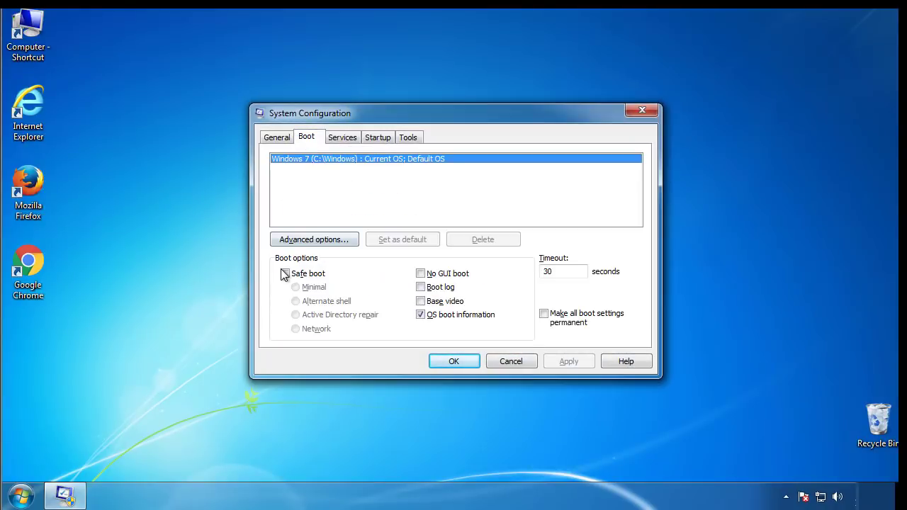
left_click(285, 274)
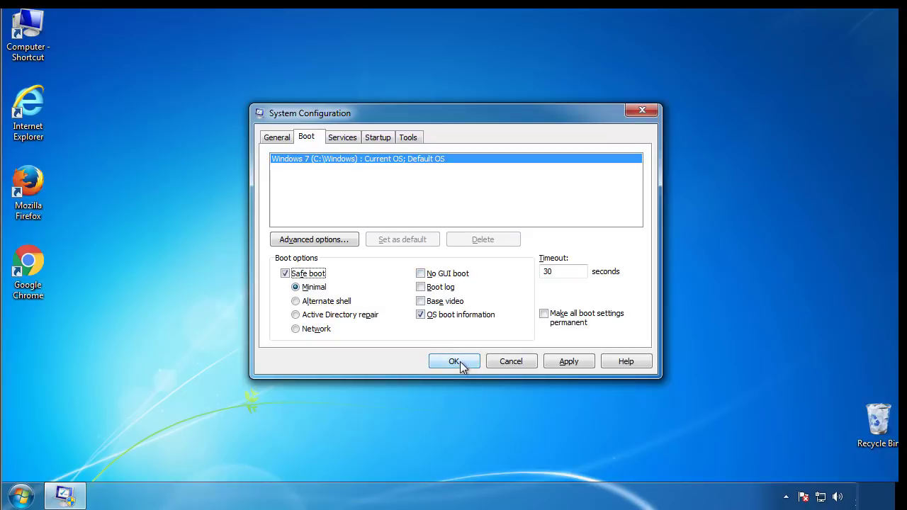
left_click(453, 362)
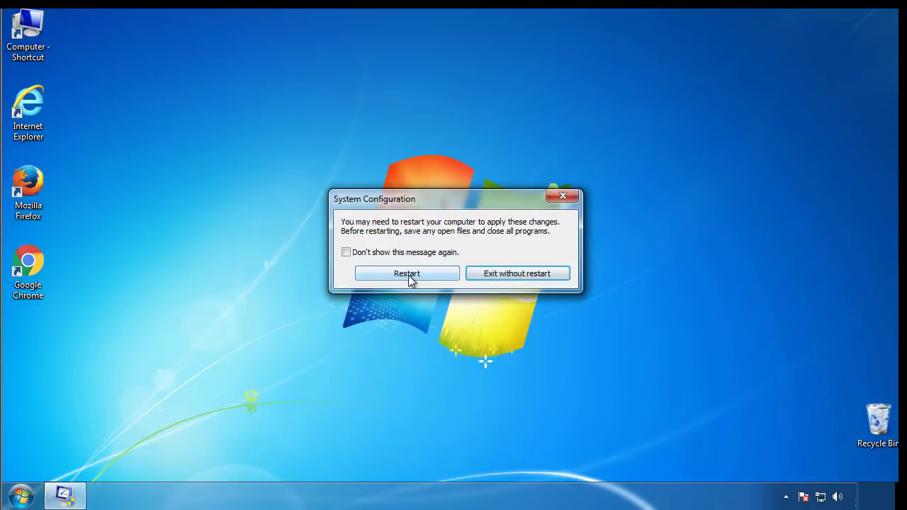
left_click(407, 273)
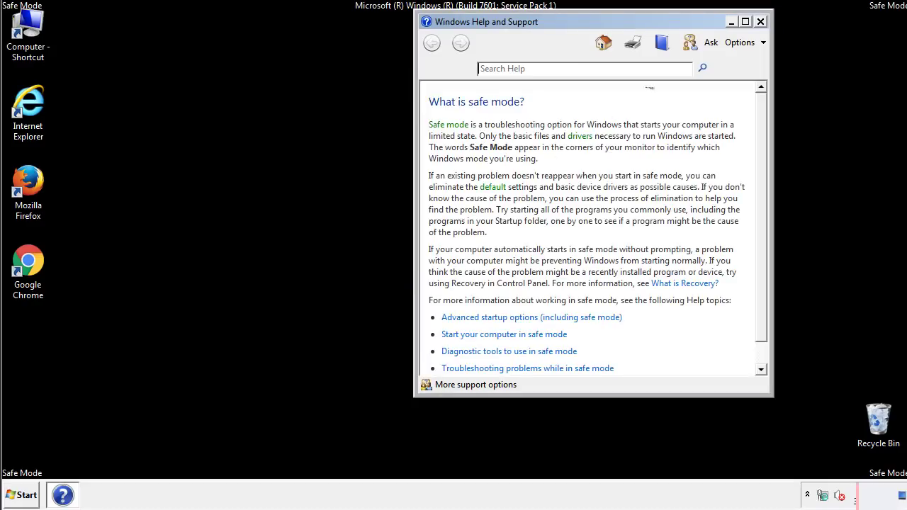
- Dismiss the safe mode help and reach Folder Options' View settings from Control Panel
left_click(759, 21)
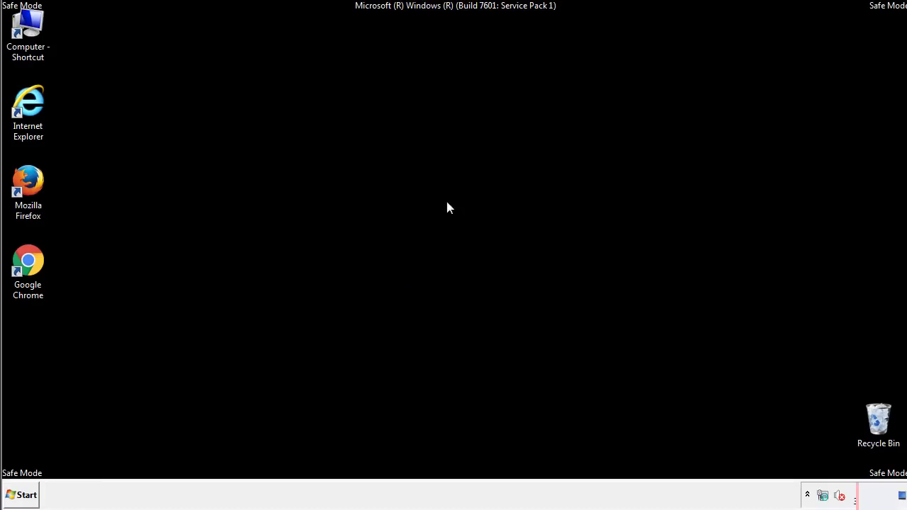
left_click(20, 495)
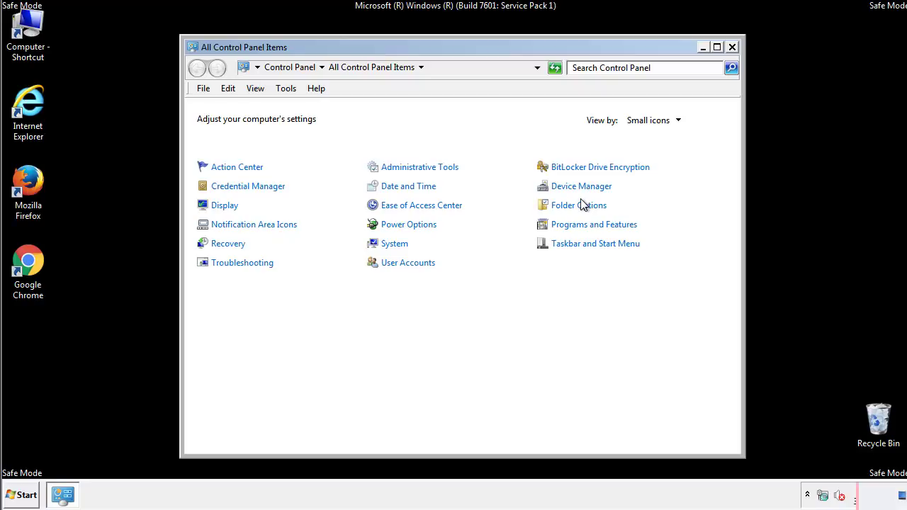
left_click(579, 204)
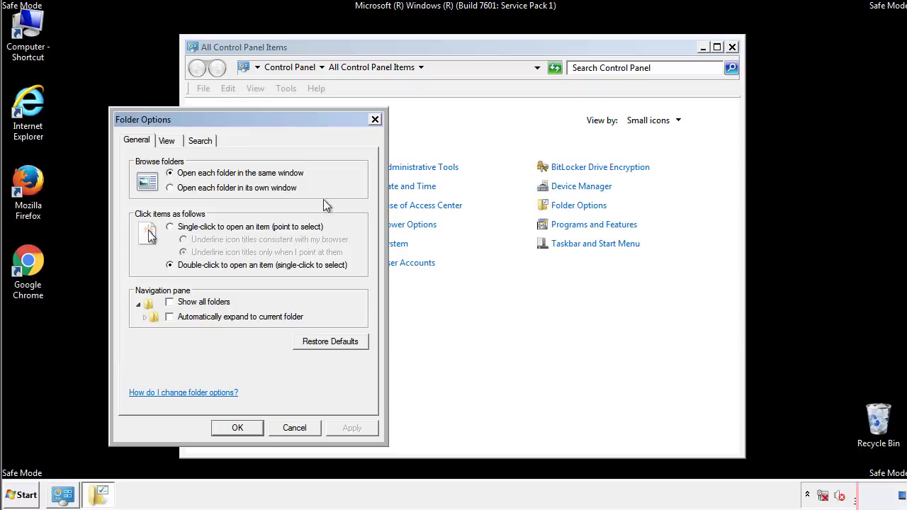
left_click(167, 141)
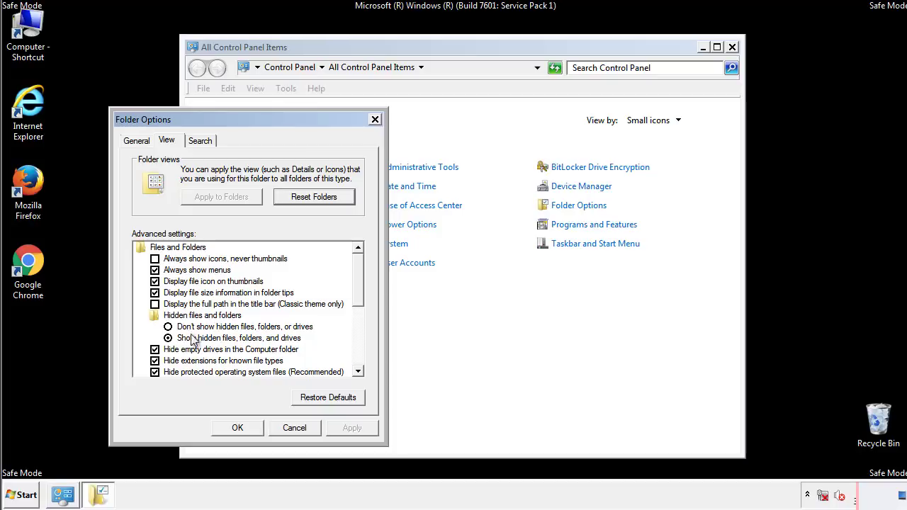
mouse_move(253, 347)
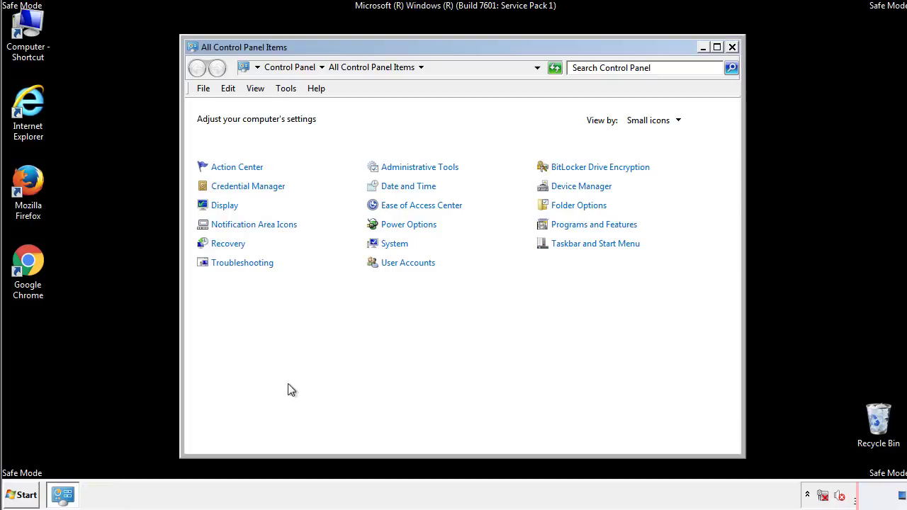
- Leave Control Panel and browse into C:\Windows in Explorer
left_click(732, 47)
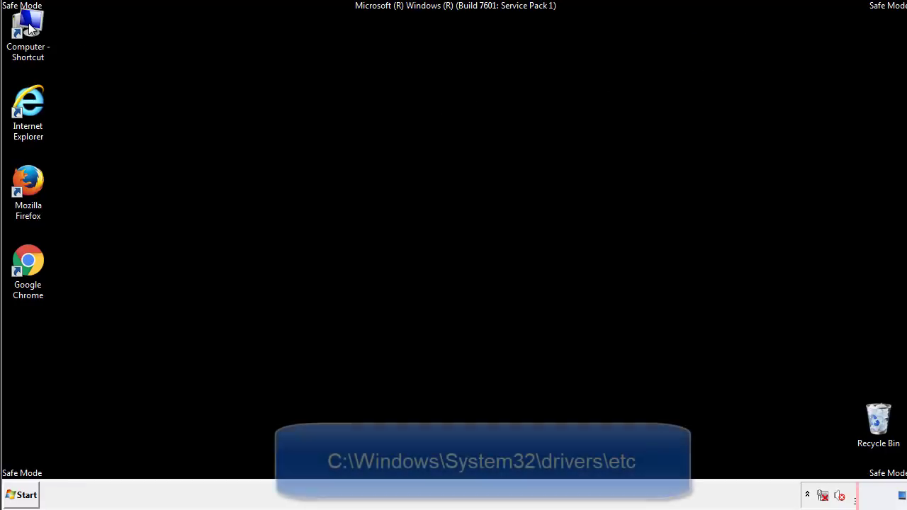
double_click(28, 31)
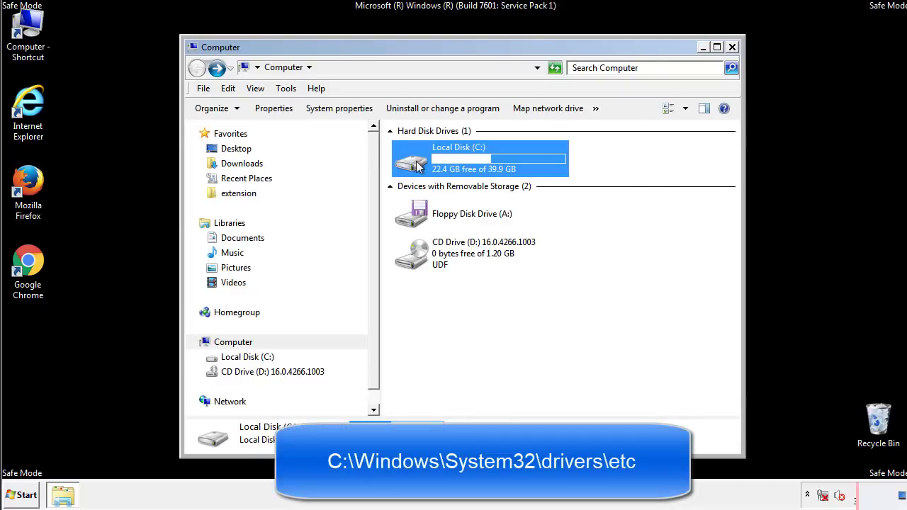
double_click(479, 158)
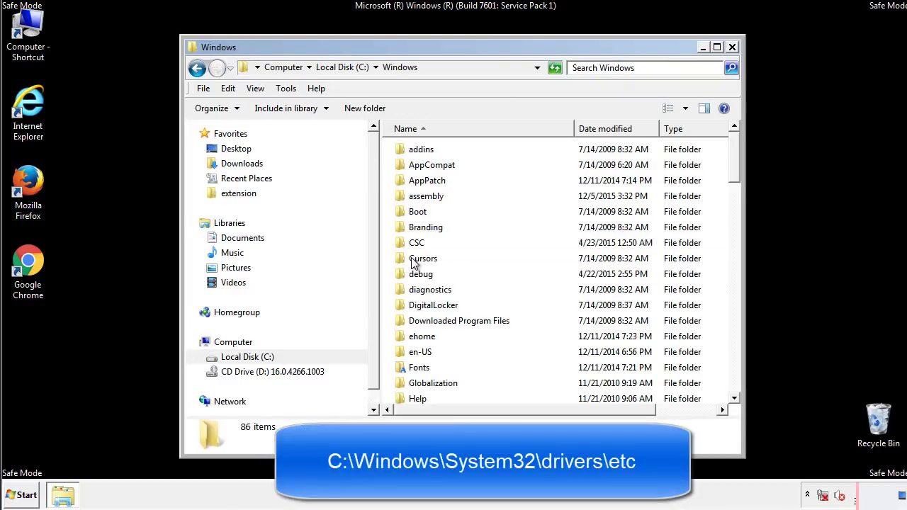
scroll("down", 3)
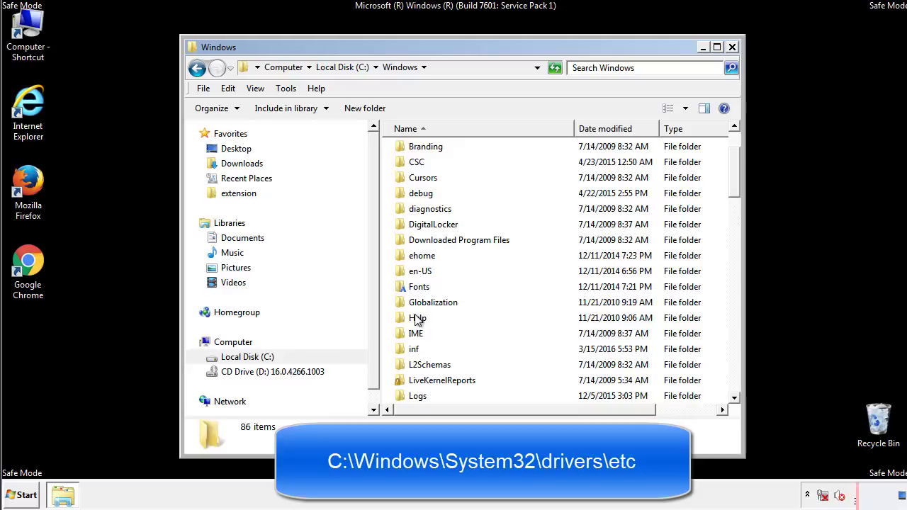
scroll("down", 3)
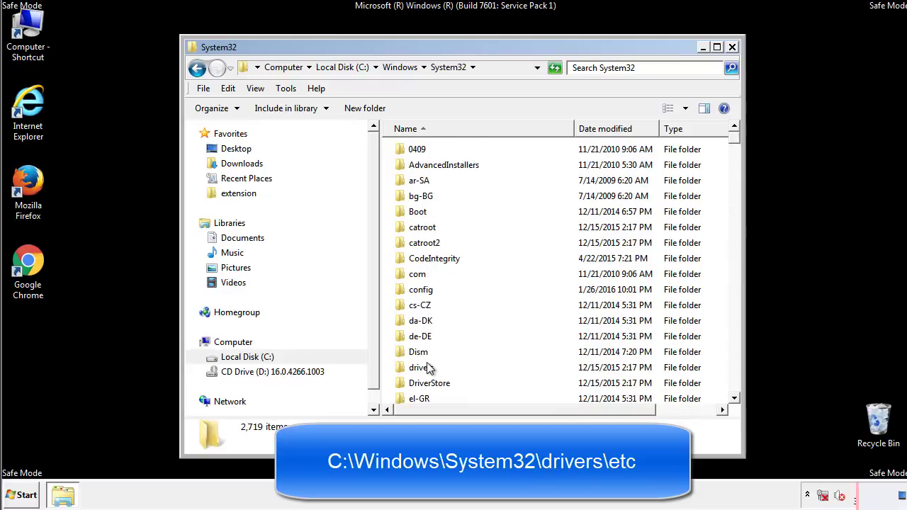
mouse_move(423, 372)
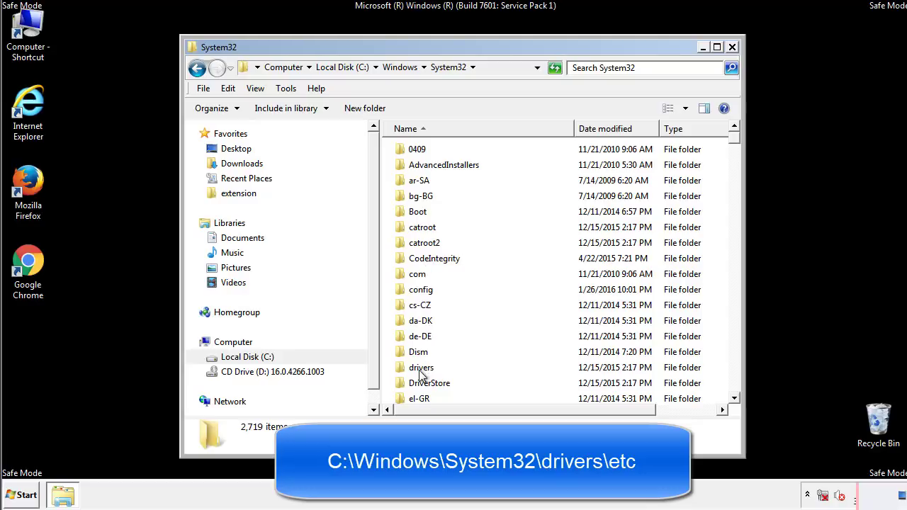
- Go into System32\drivers\etc and launch the hosts file to get the Open with chooser
double_click(421, 367)
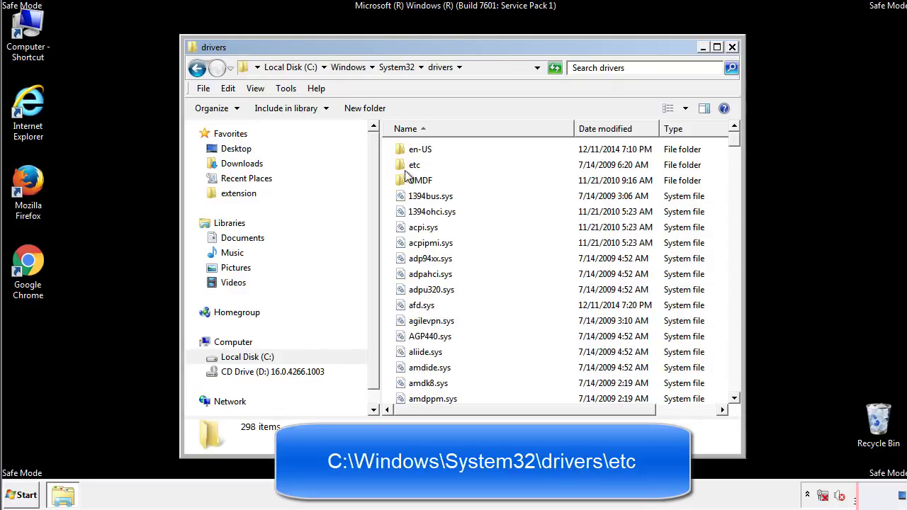
double_click(414, 165)
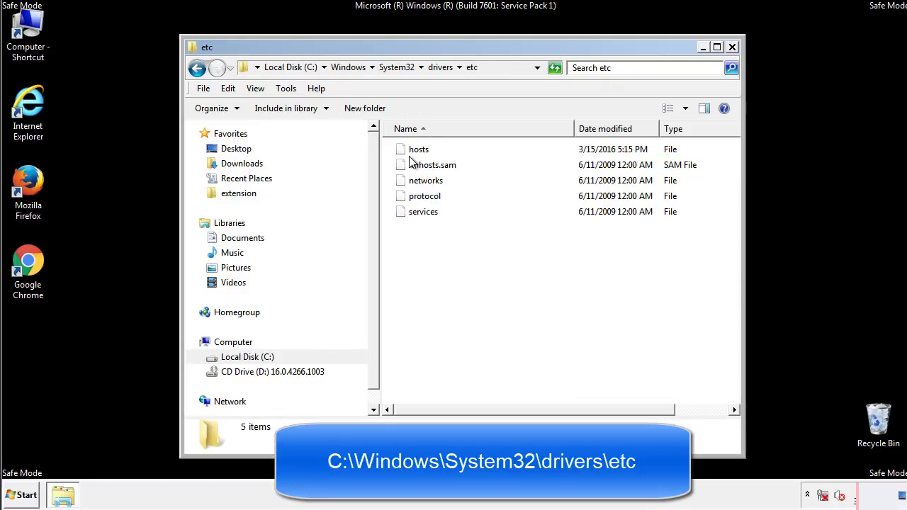
double_click(418, 149)
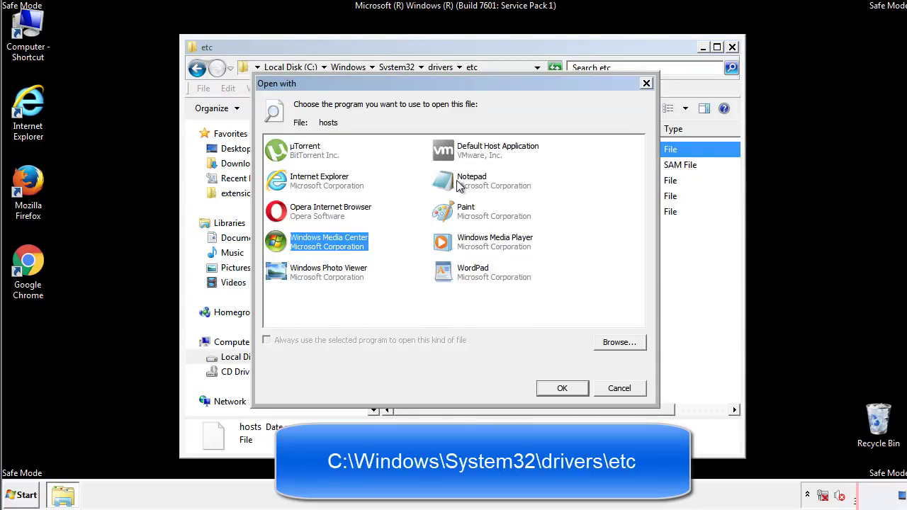
- In Notepad, delete the four added IP lines below localhost from hosts and close it saved
left_click(562, 388)
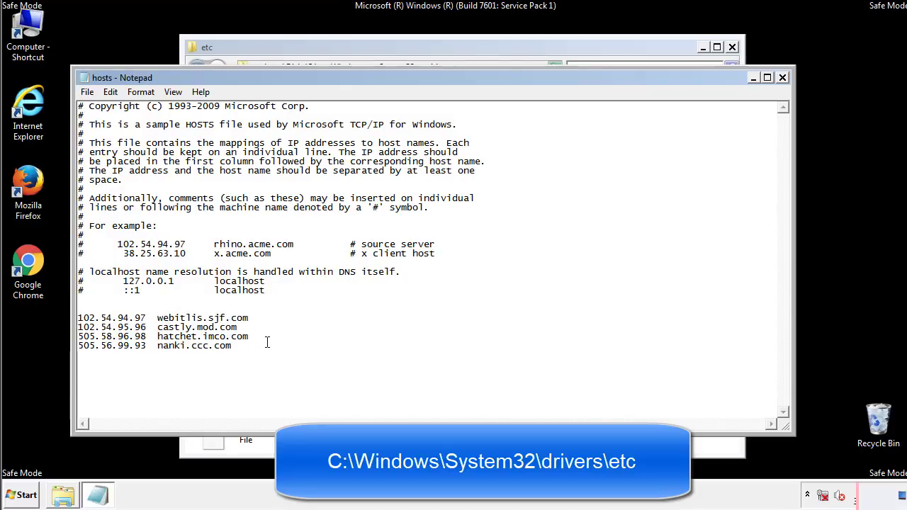
left_click_drag(79, 318, 231, 346)
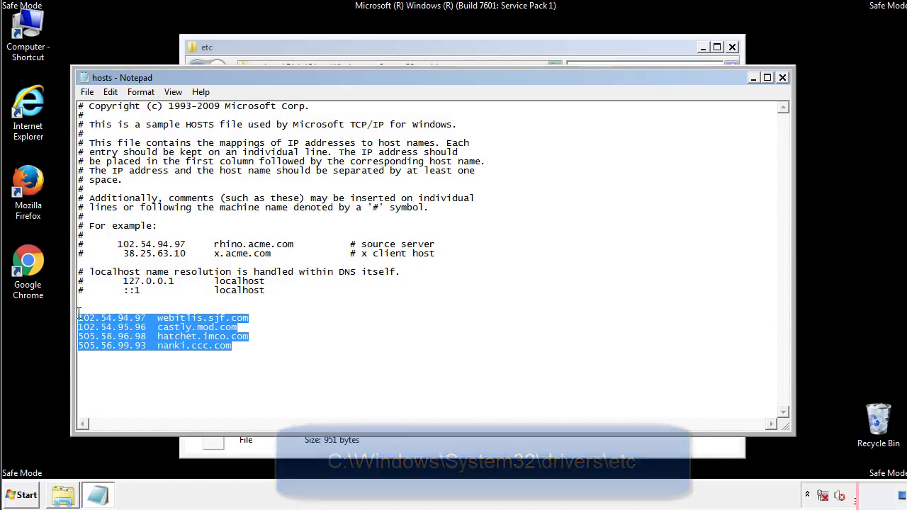
key("Delete")
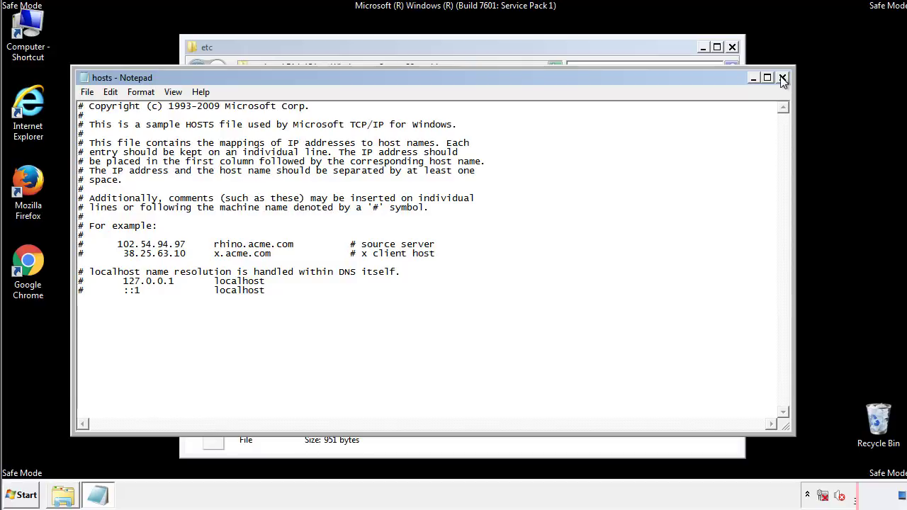
left_click(783, 78)
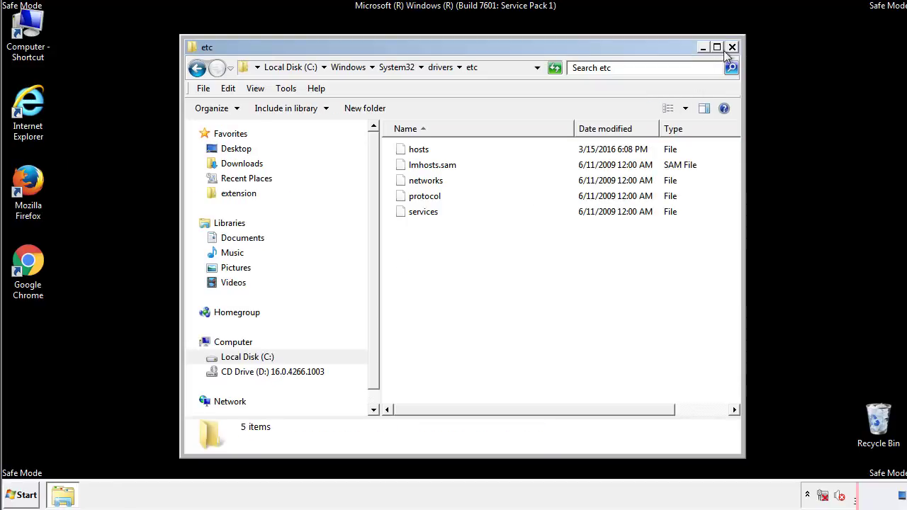
- Reach the Startup programs folder from Start > All Programs and open it in Explorer
left_click(732, 47)
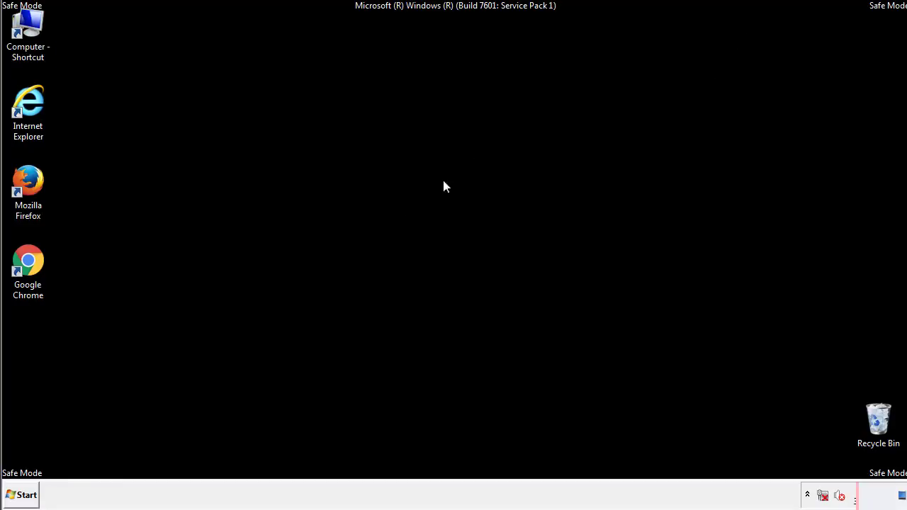
left_click(21, 495)
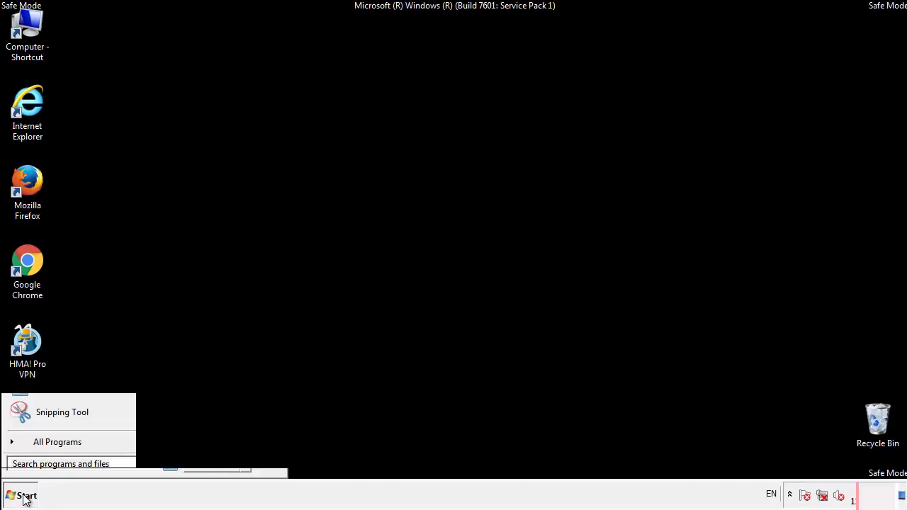
left_click(56, 442)
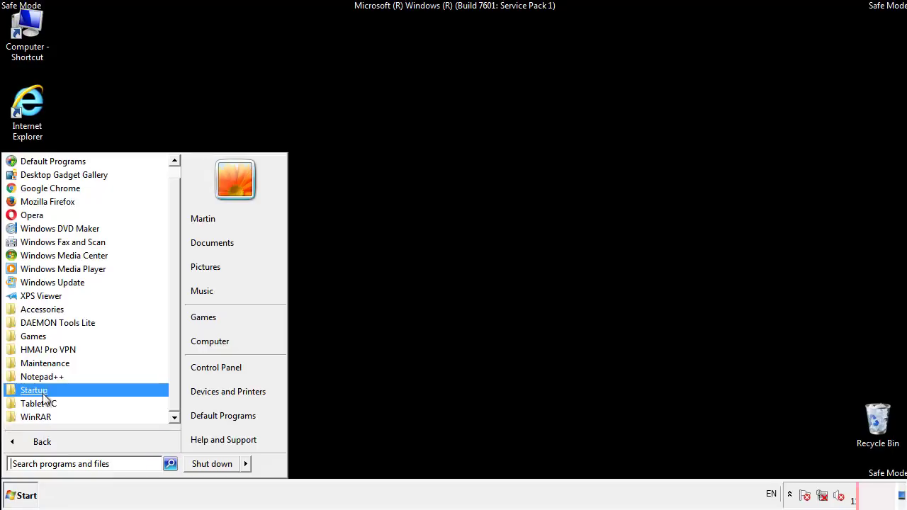
right_click(34, 390)
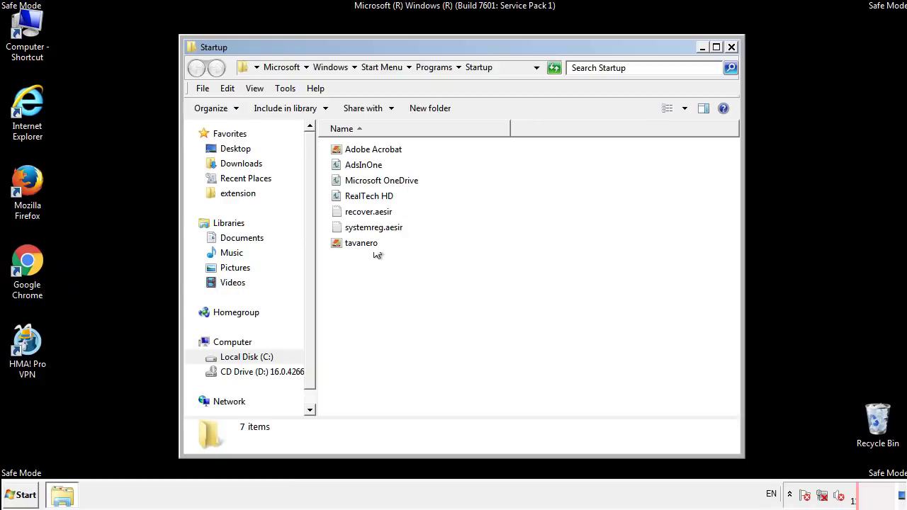
left_click(363, 164)
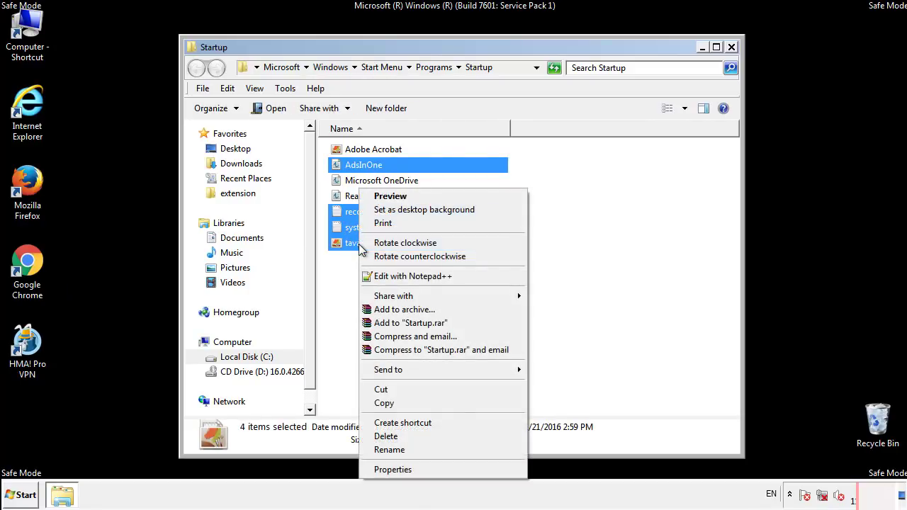
- Delete the four suspicious startup shortcuts to the Recycle Bin and close the folder
left_click(385, 437)
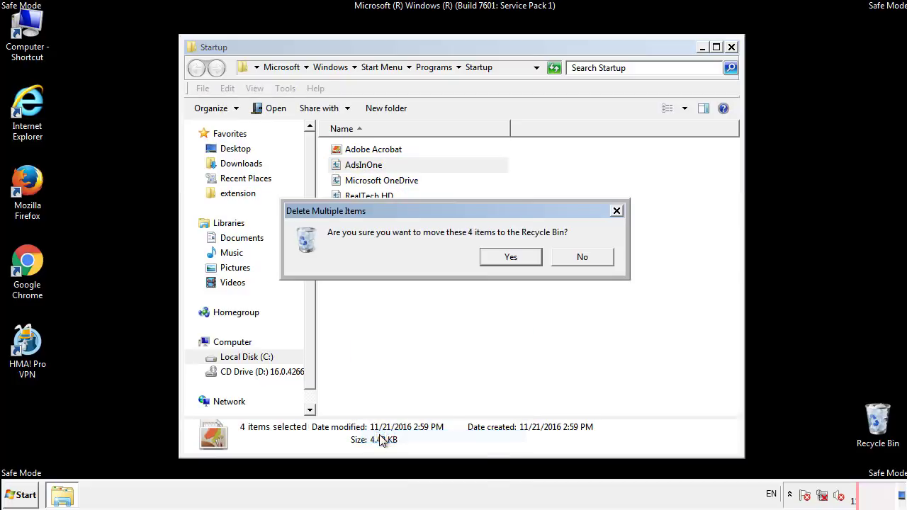
left_click(510, 257)
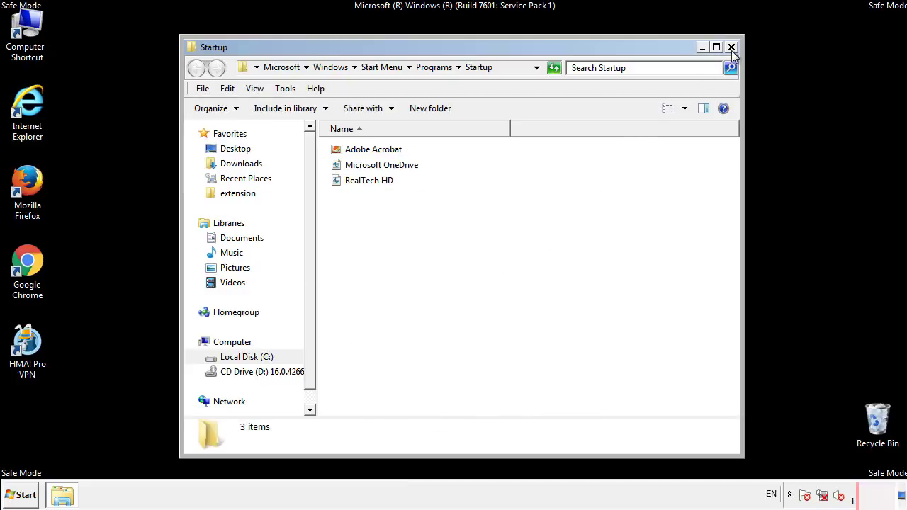
left_click(731, 47)
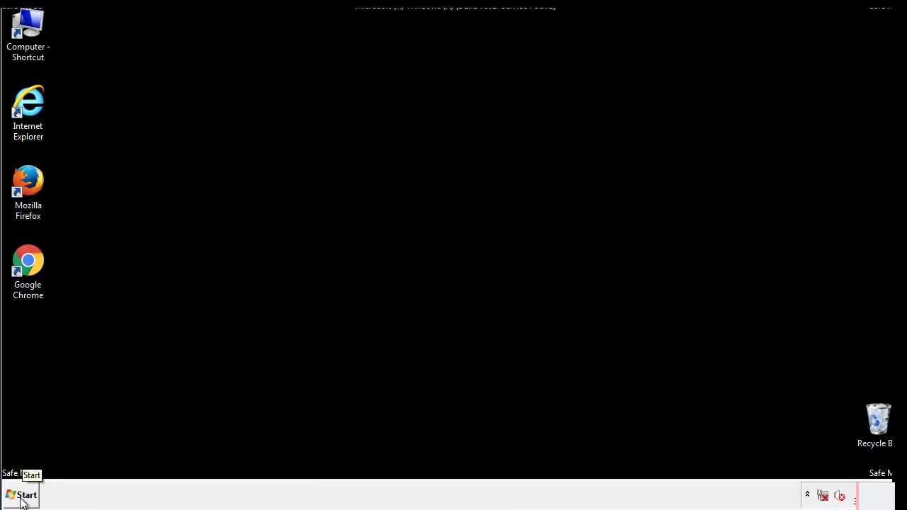
- Launch regedit and expand HKEY_LOCAL_MACHINE > SOFTWARE > Microsoft
left_click(23, 494)
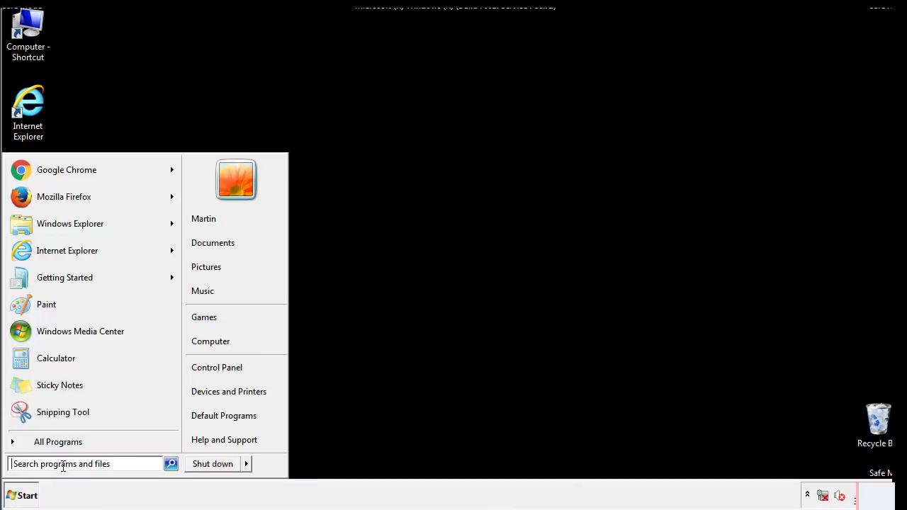
type("reged")
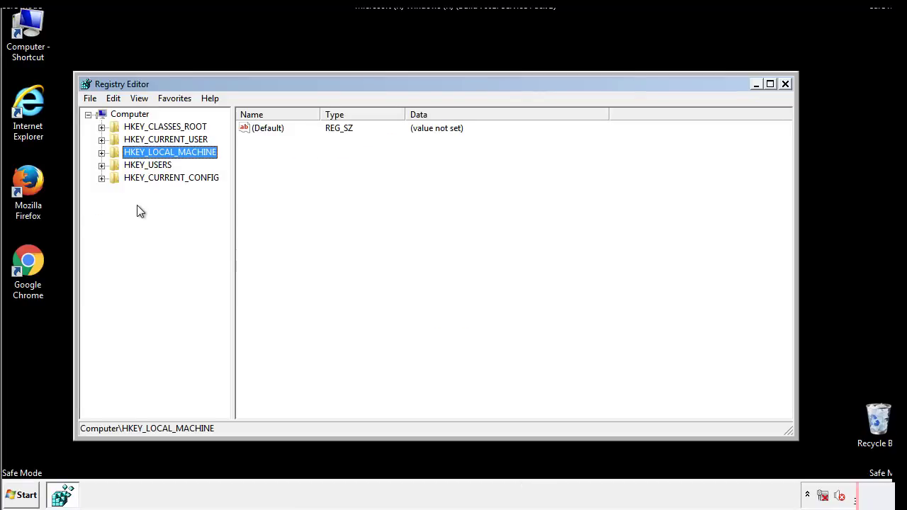
left_click(102, 153)
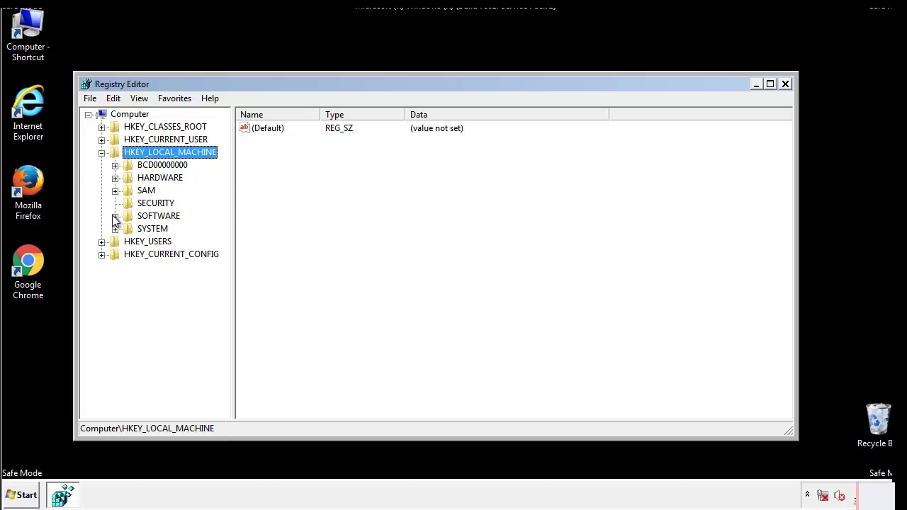
left_click(115, 215)
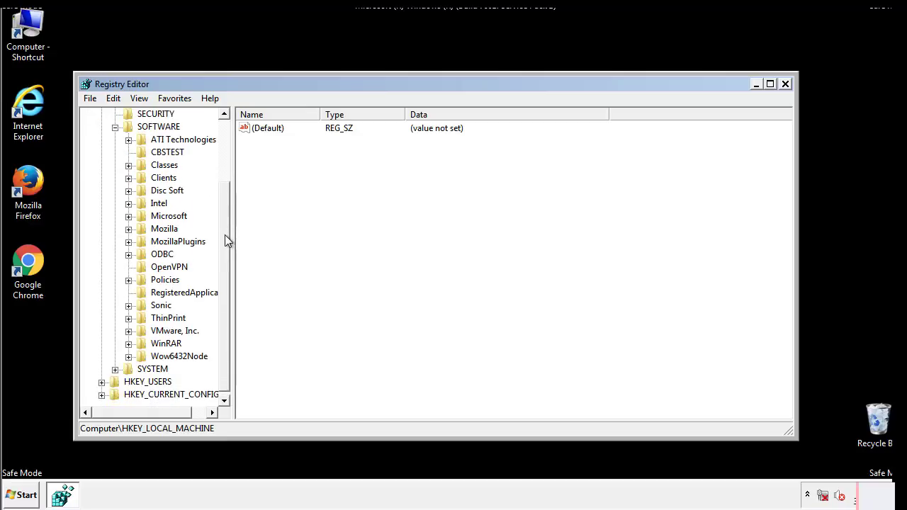
mouse_move(130, 219)
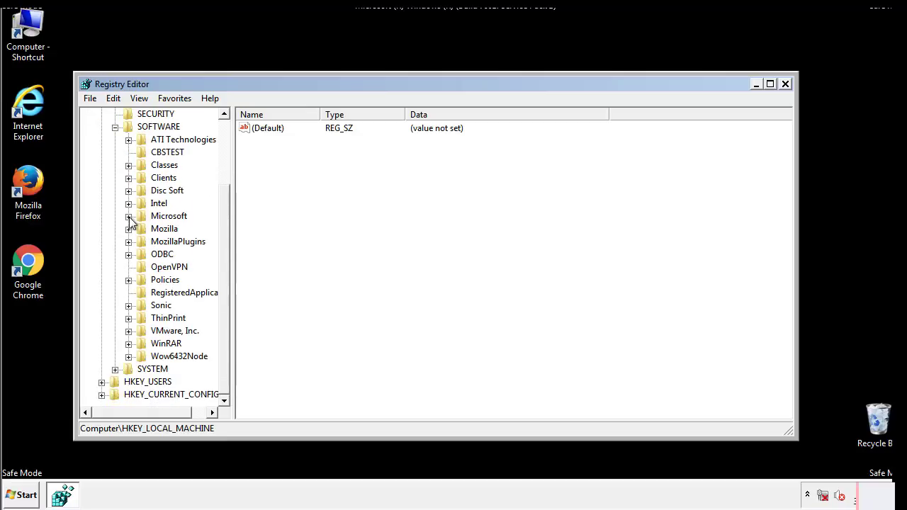
left_click(128, 215)
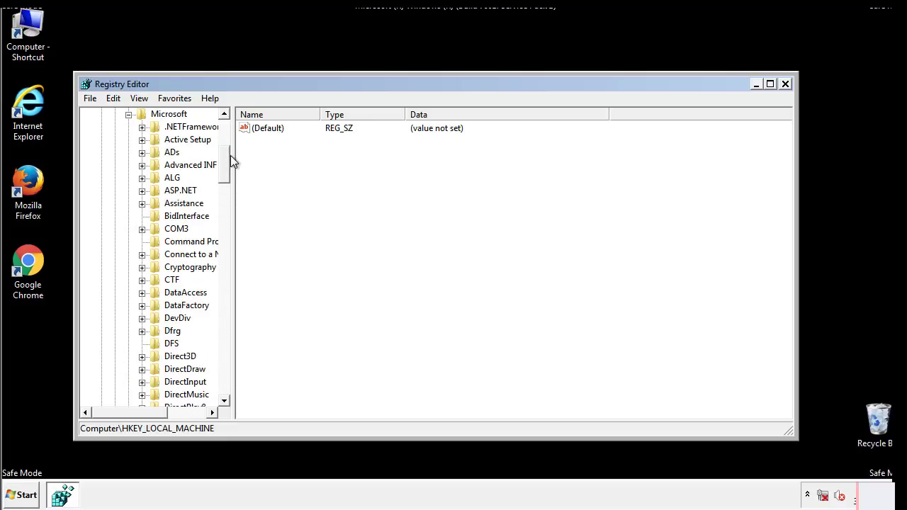
scroll("down", 3)
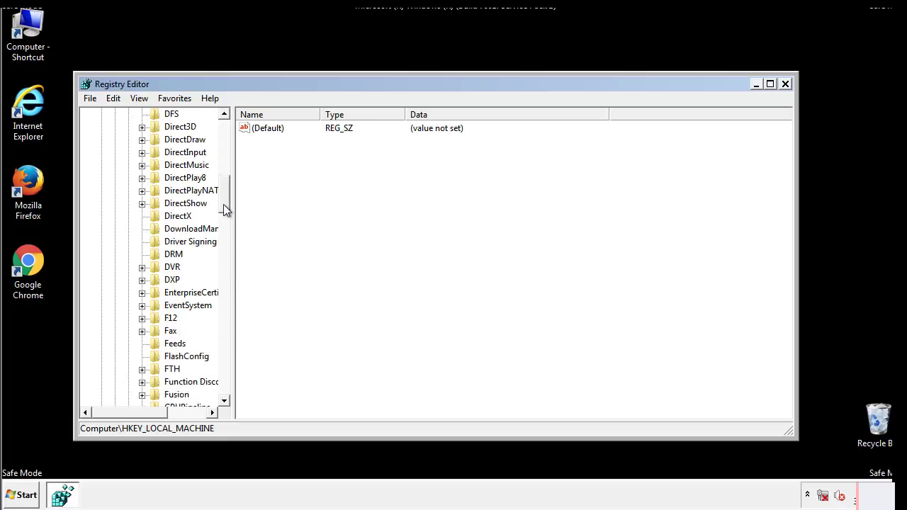
scroll("down", 3)
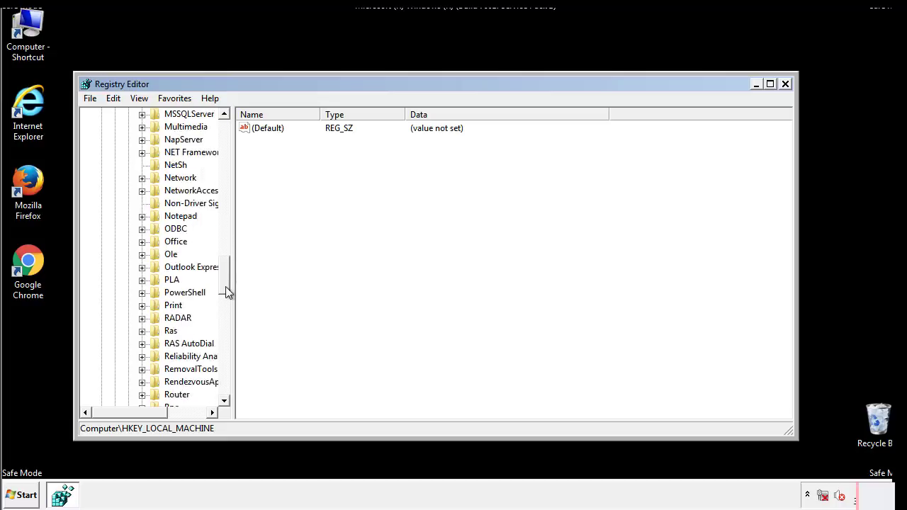
scroll("down", 3)
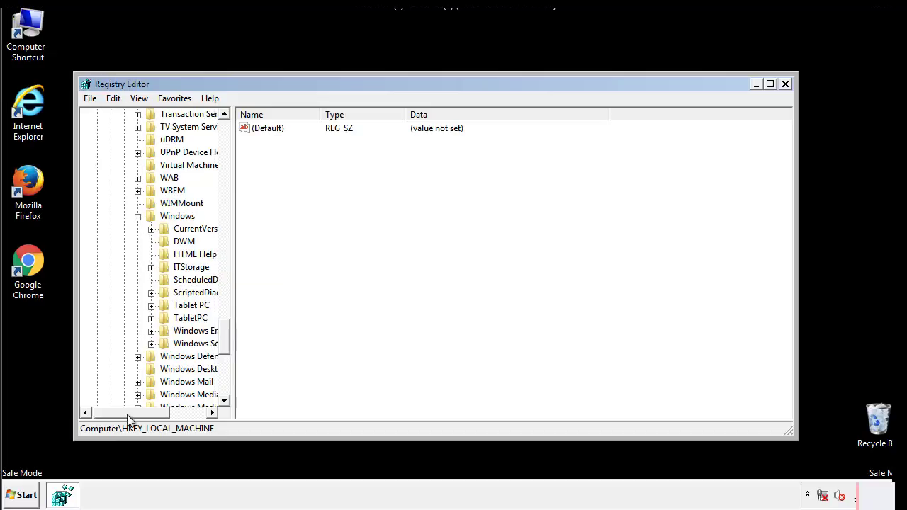
- Under Windows > CurrentVersion > Run, delete the value pointing into AppData\Roaming, leaving VMware
left_click(151, 229)
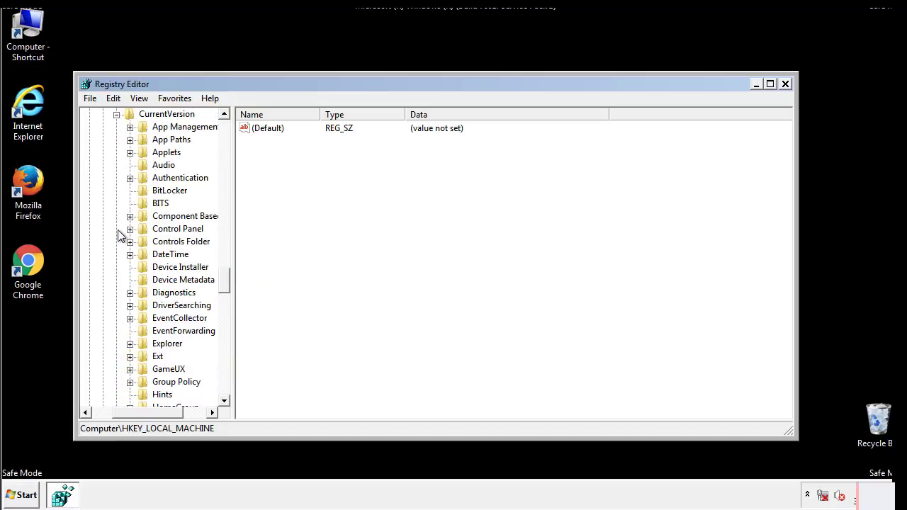
scroll("down", 3)
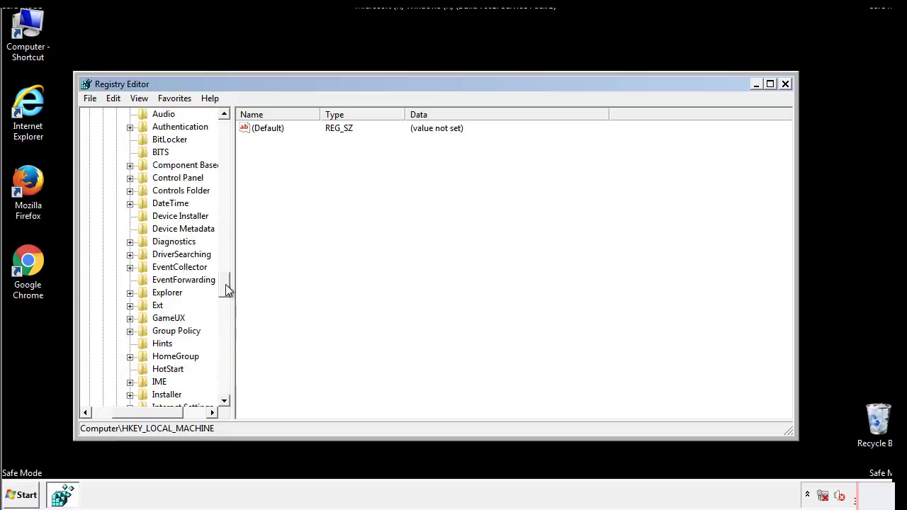
scroll("down", 3)
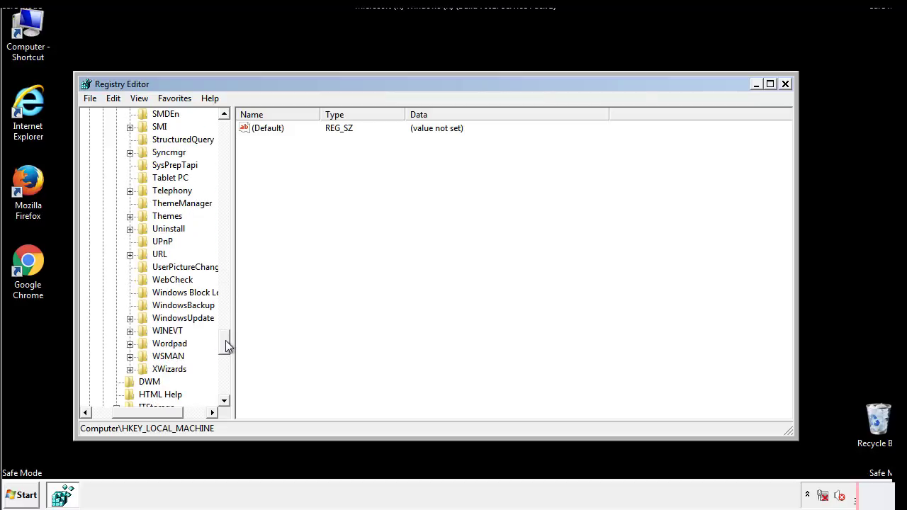
scroll("up", 3)
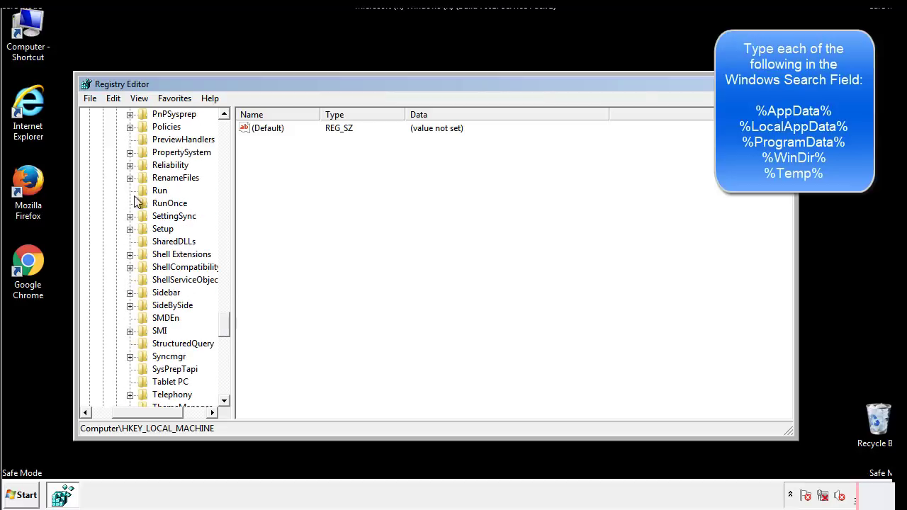
left_click(159, 190)
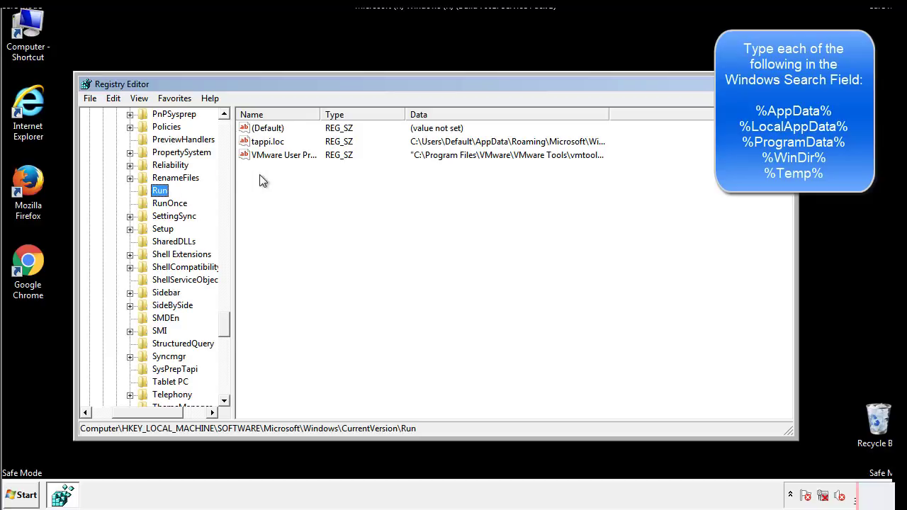
mouse_move(584, 156)
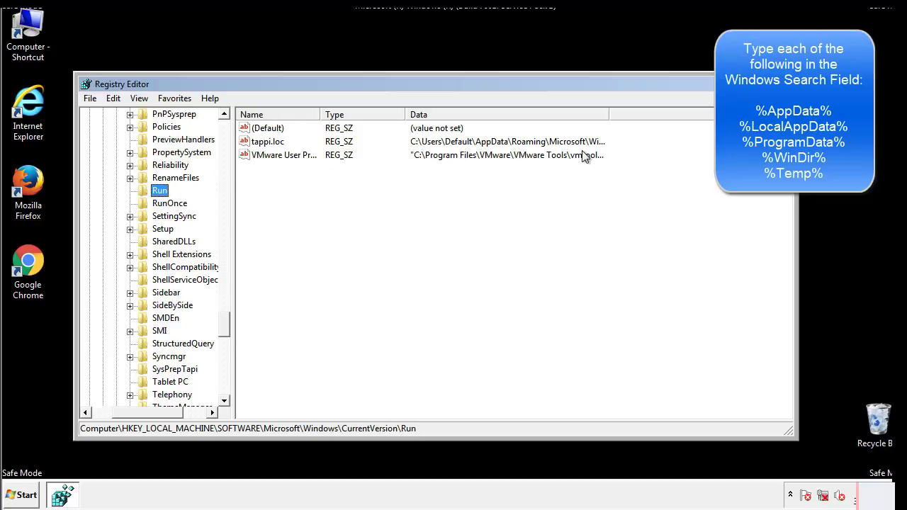
left_click(268, 142)
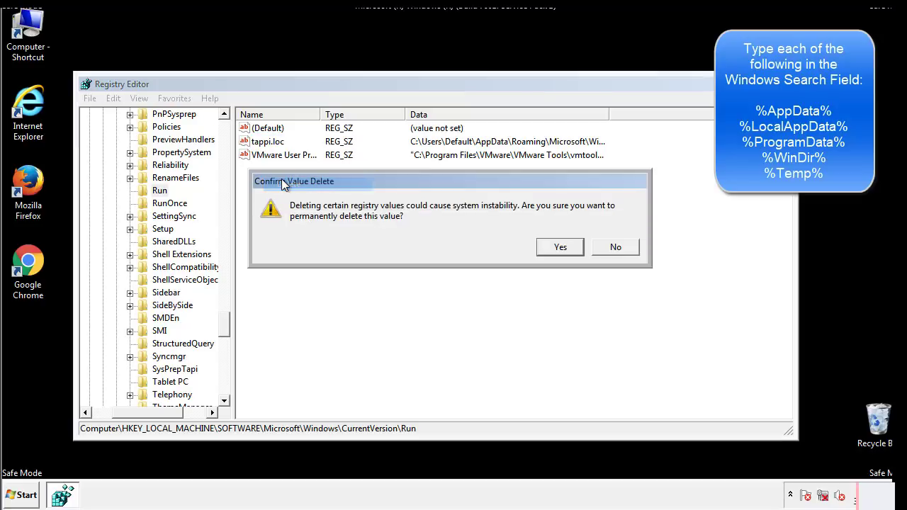
left_click(559, 247)
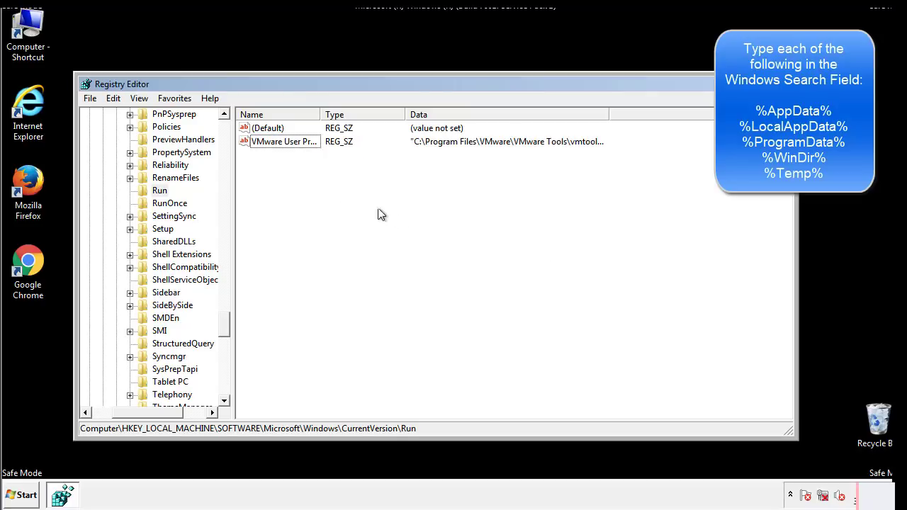
scroll("down", 3)
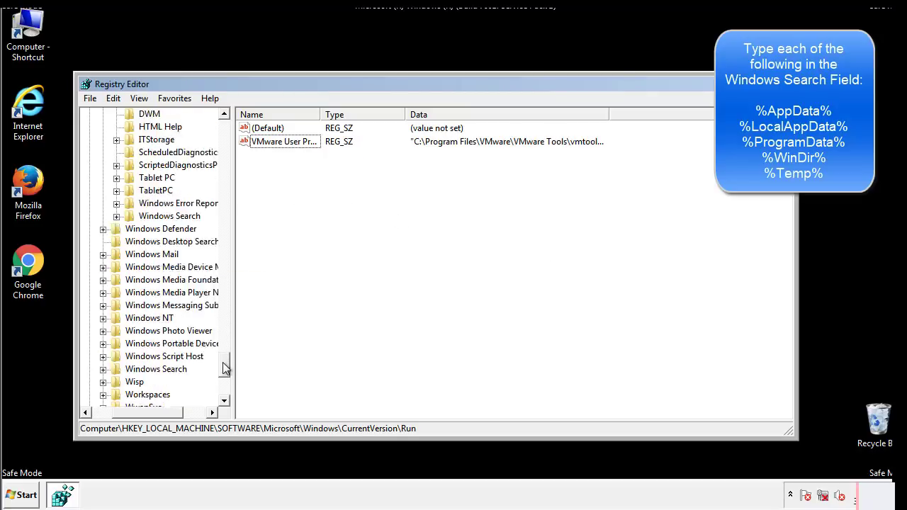
scroll("down", 3)
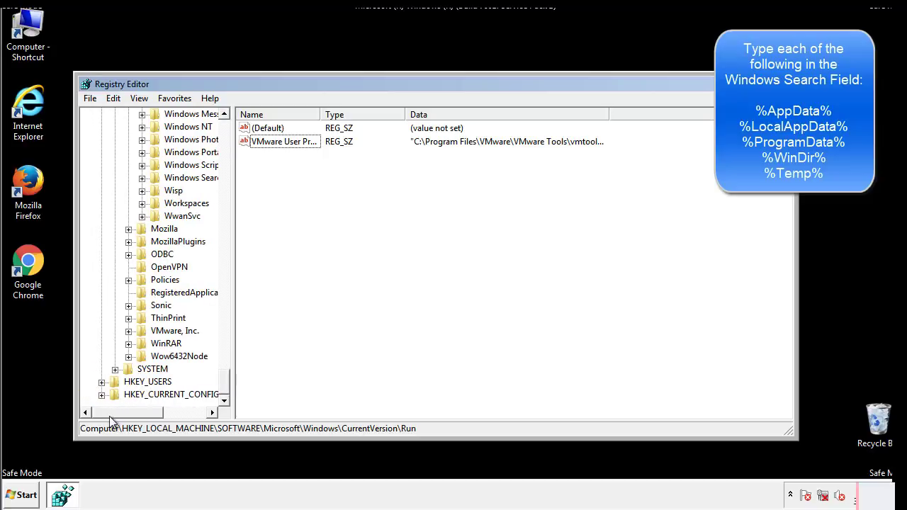
scroll("up", 3)
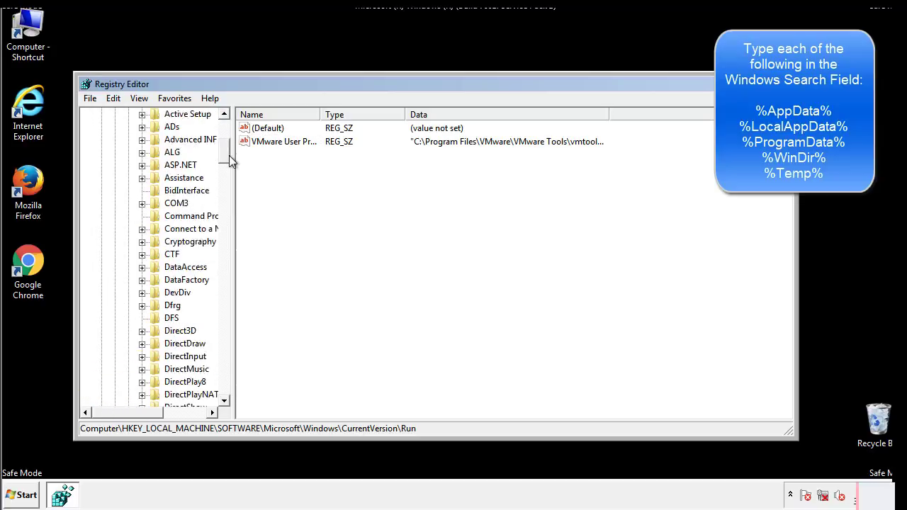
left_click(102, 152)
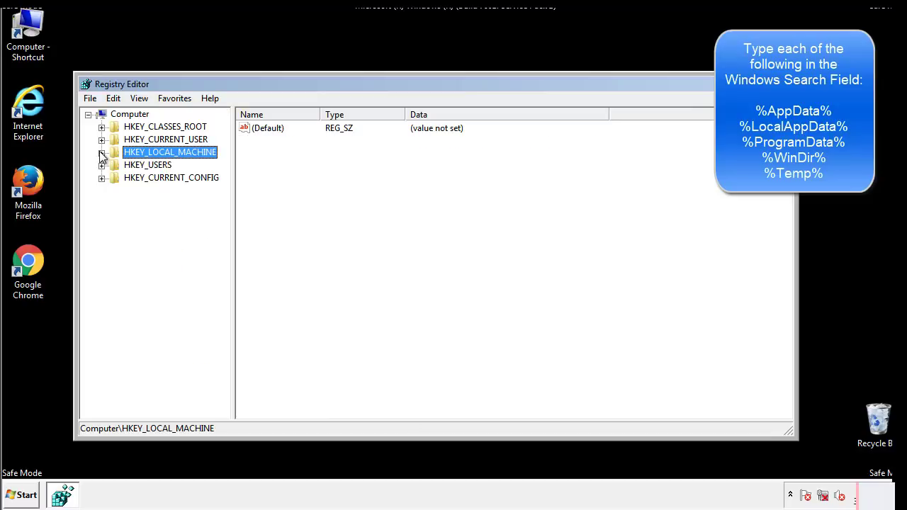
left_click(102, 139)
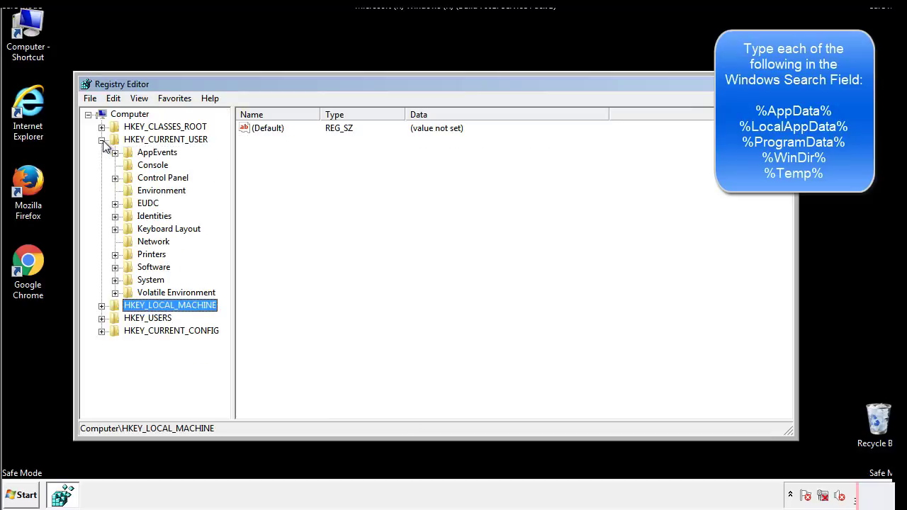
mouse_move(116, 228)
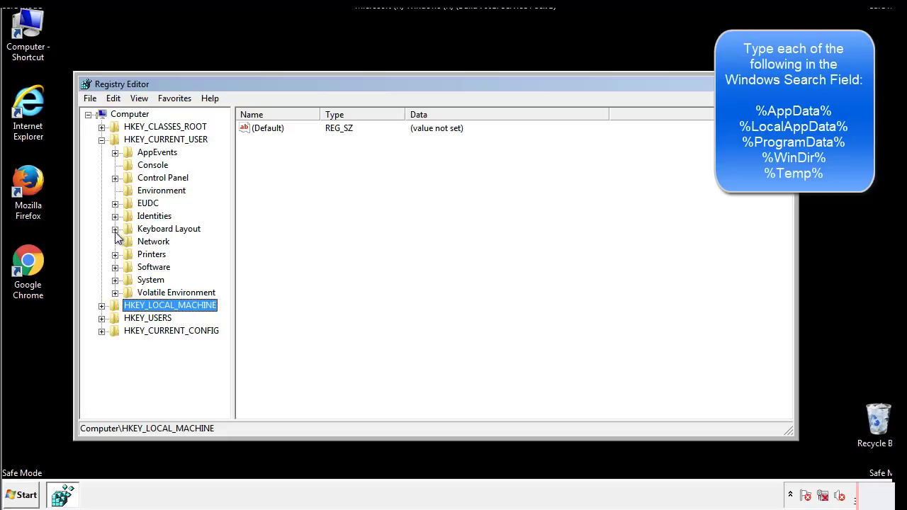
left_click(115, 267)
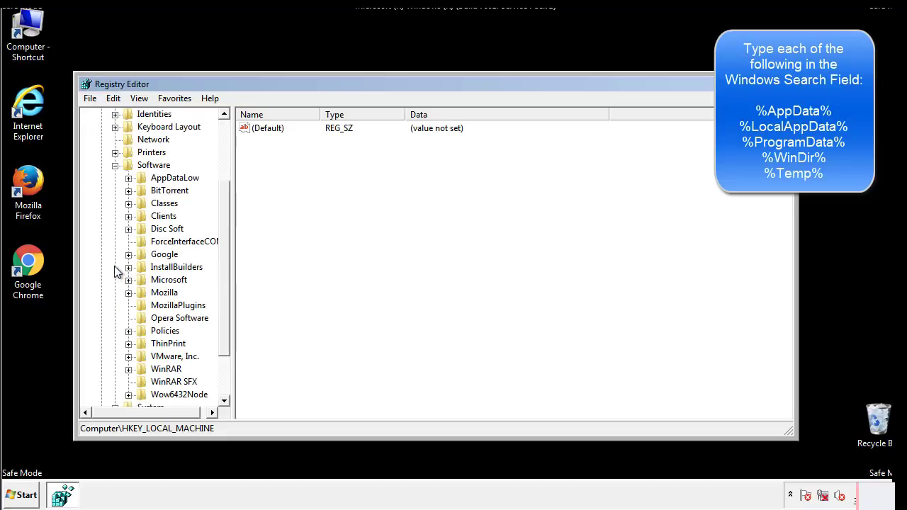
scroll("down", 3)
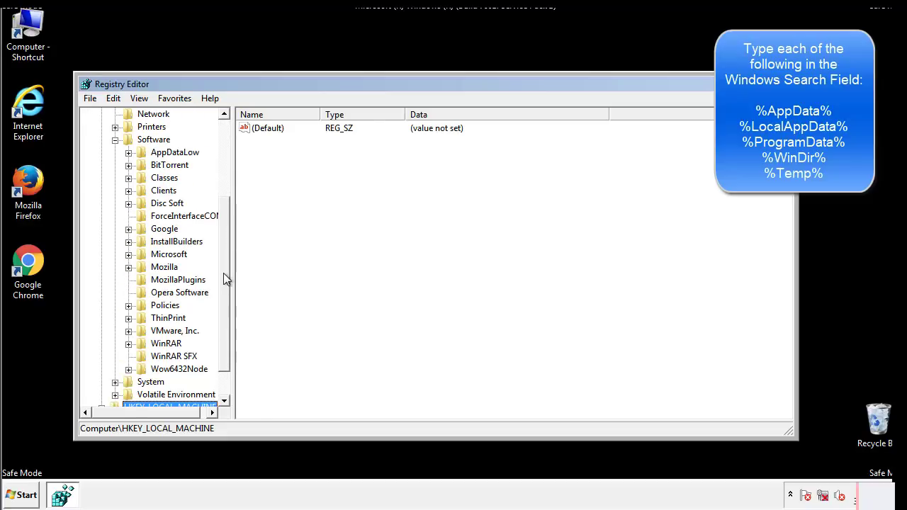
mouse_move(145, 286)
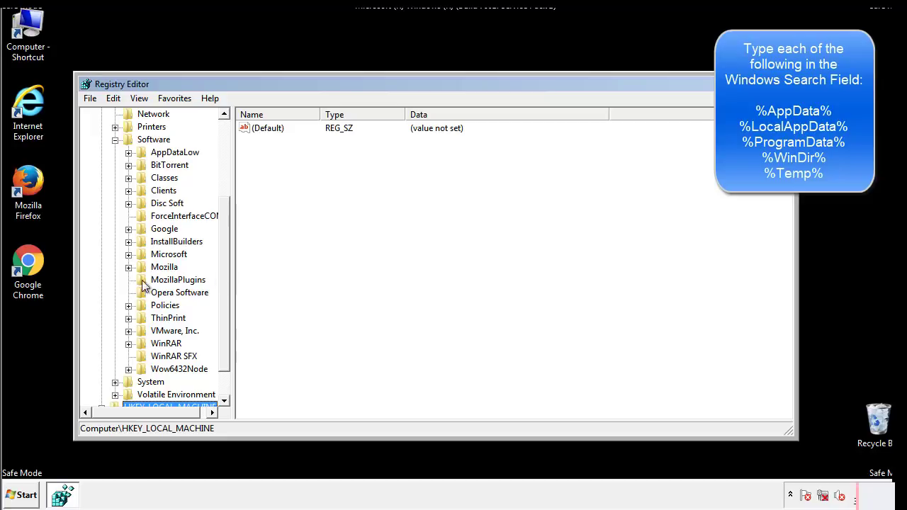
mouse_move(139, 193)
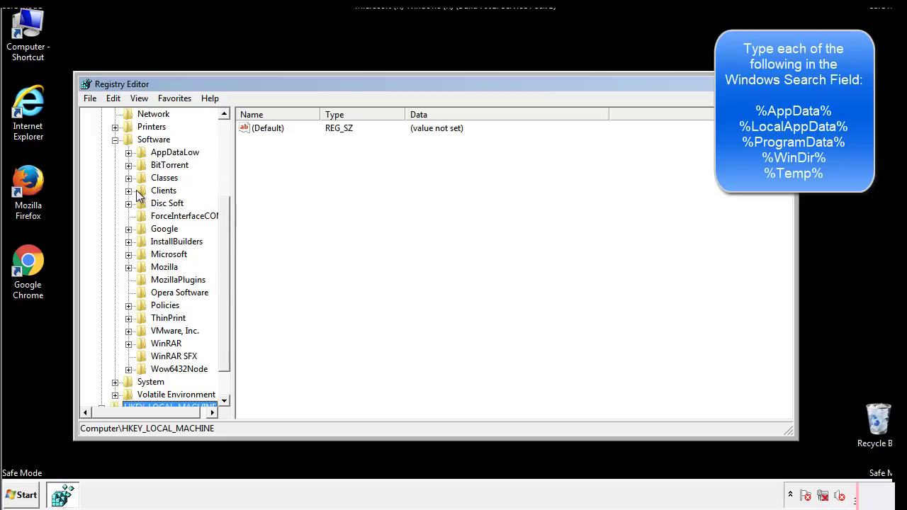
left_click(128, 254)
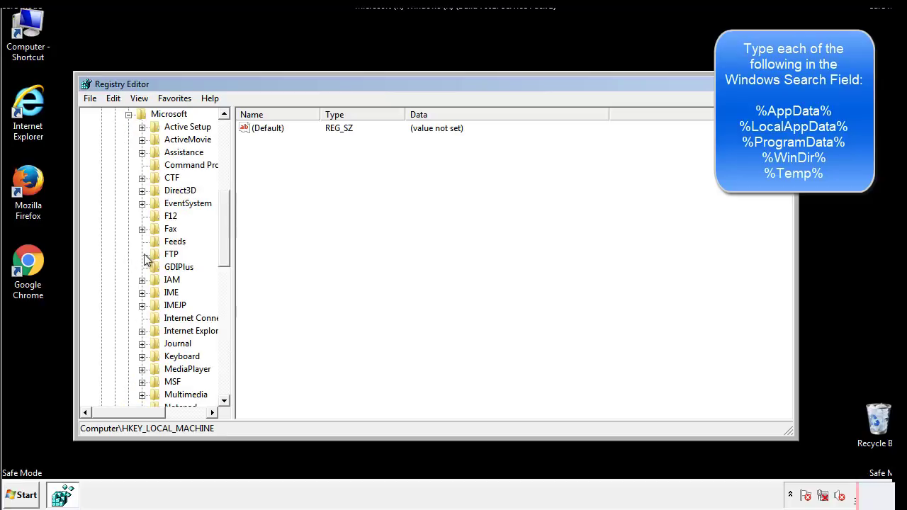
scroll("down", 3)
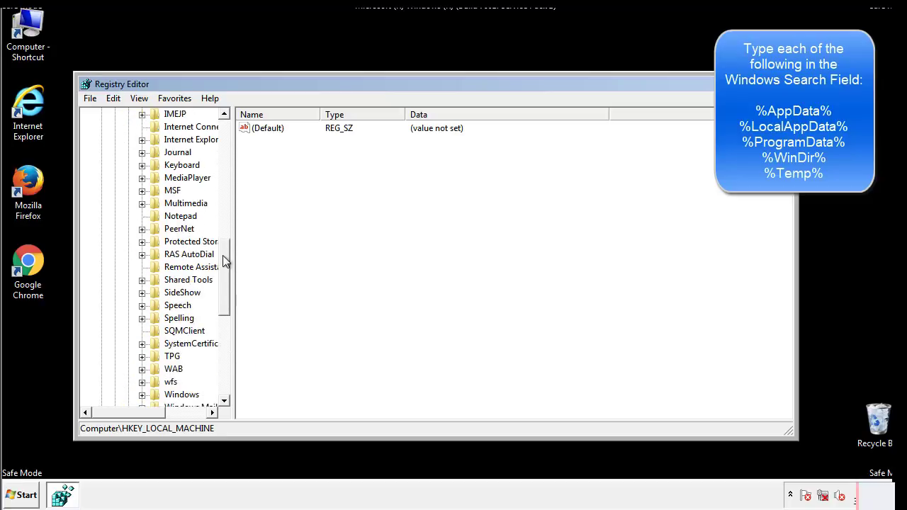
scroll("down", 3)
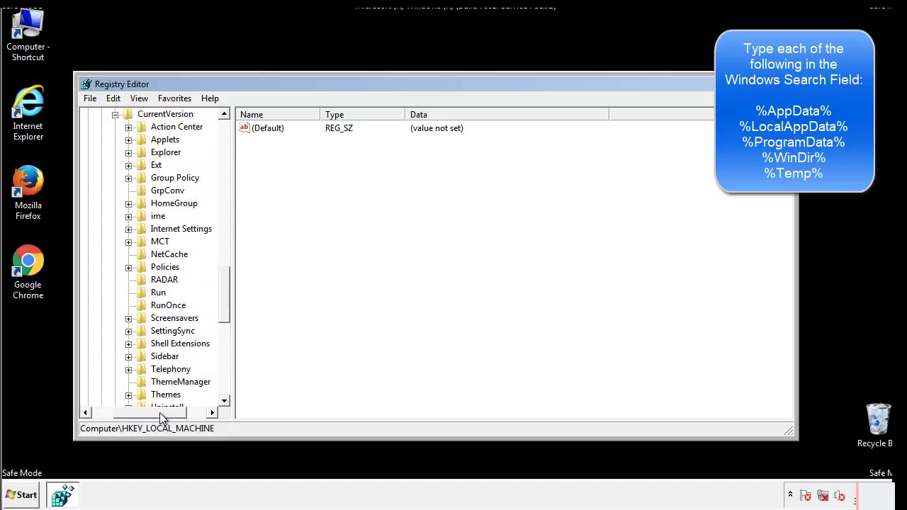
left_click(159, 293)
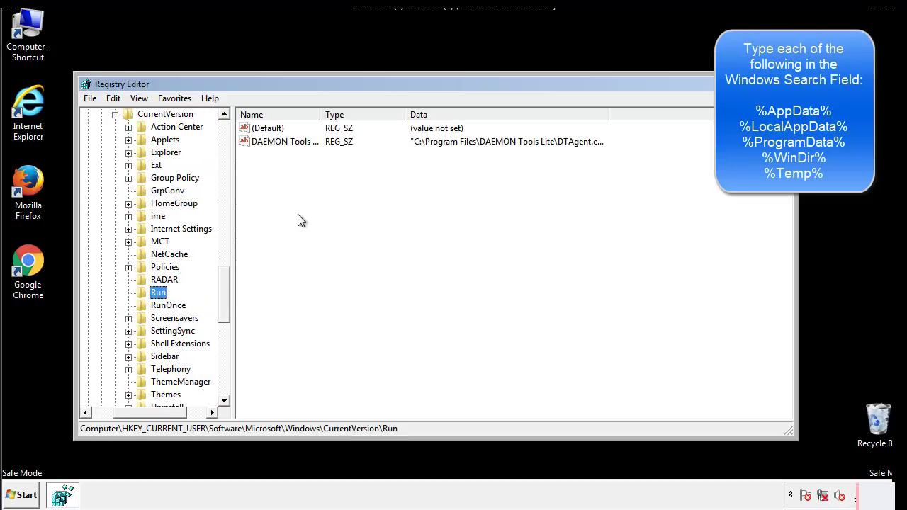
mouse_move(295, 156)
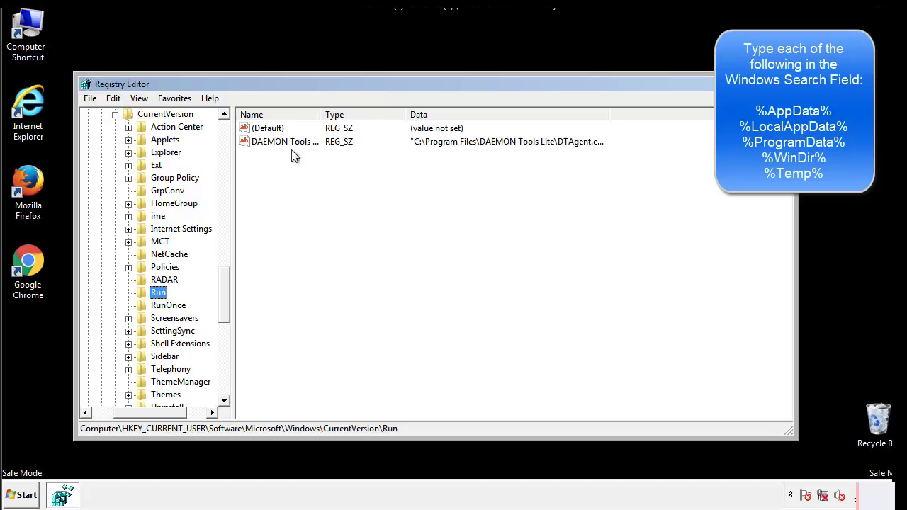
mouse_move(388, 168)
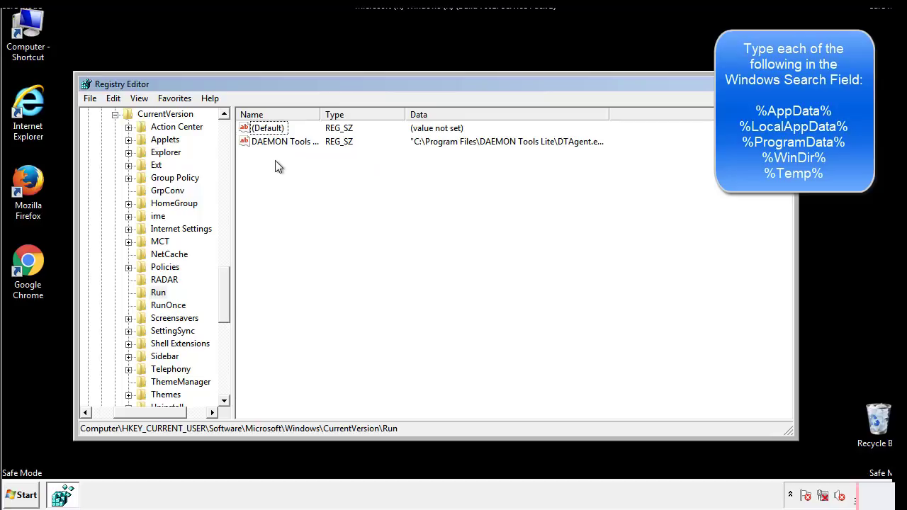
mouse_move(329, 167)
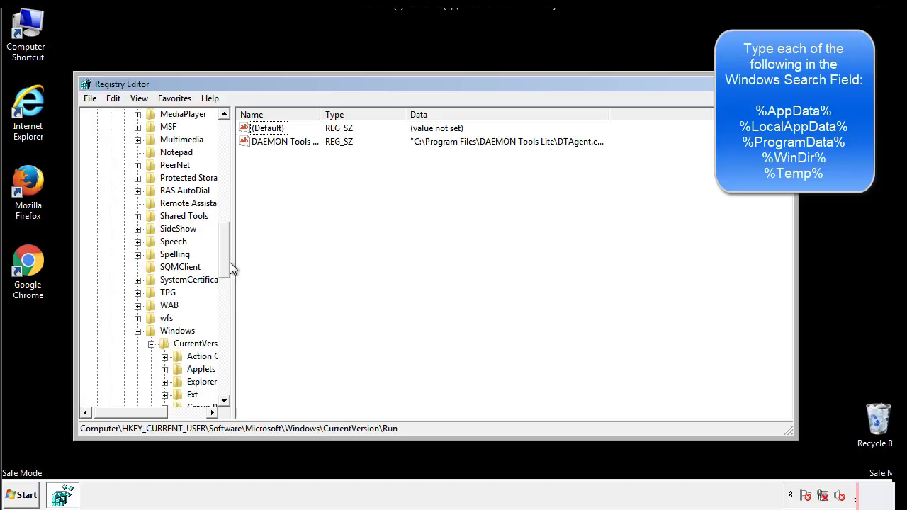
left_click(177, 330)
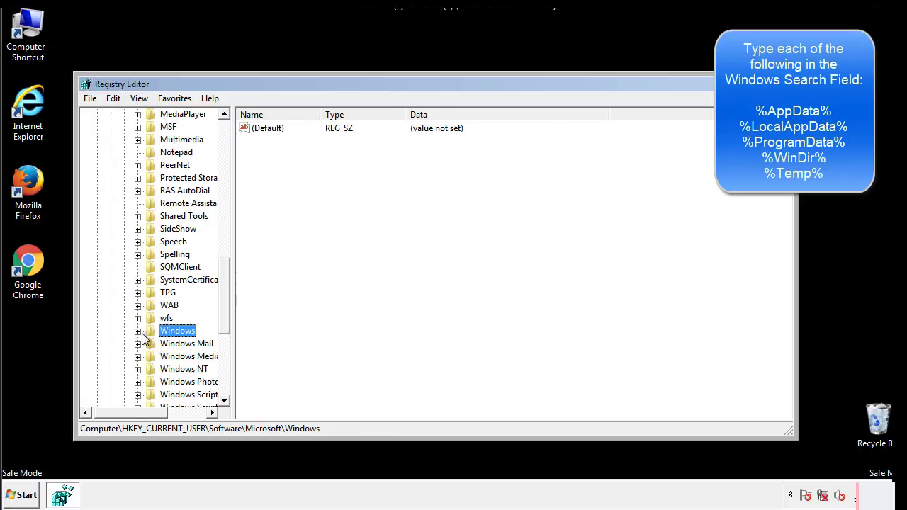
scroll("up", 3)
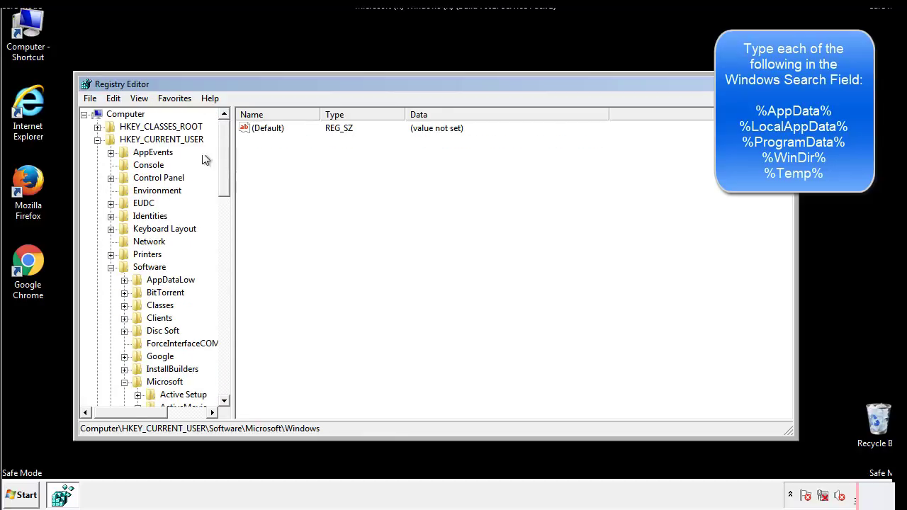
- Search the registry for %temp% via Edit > Find to land on the Temporary Files key
left_click(113, 98)
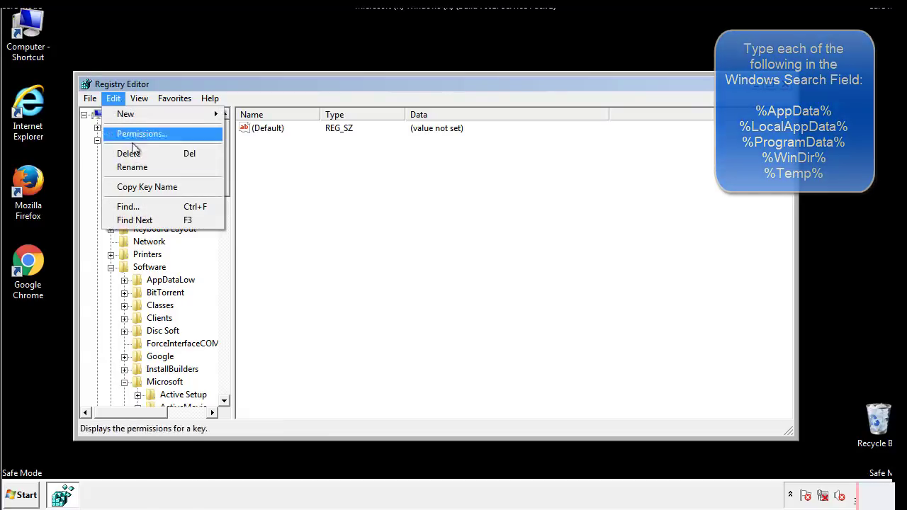
left_click(127, 207)
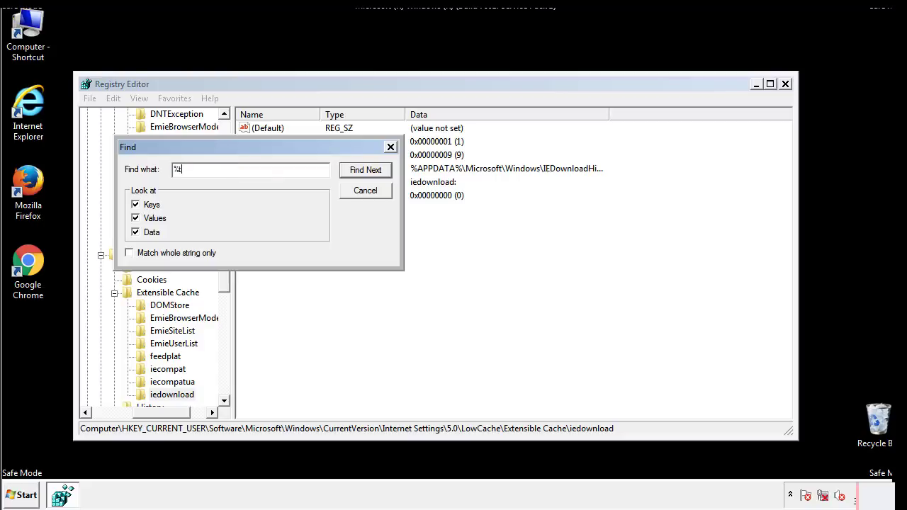
type("temp%")
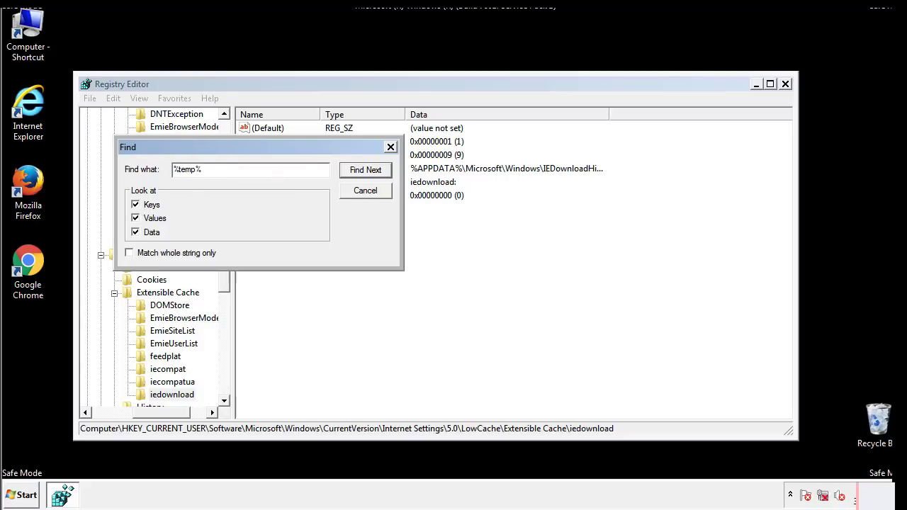
left_click(366, 170)
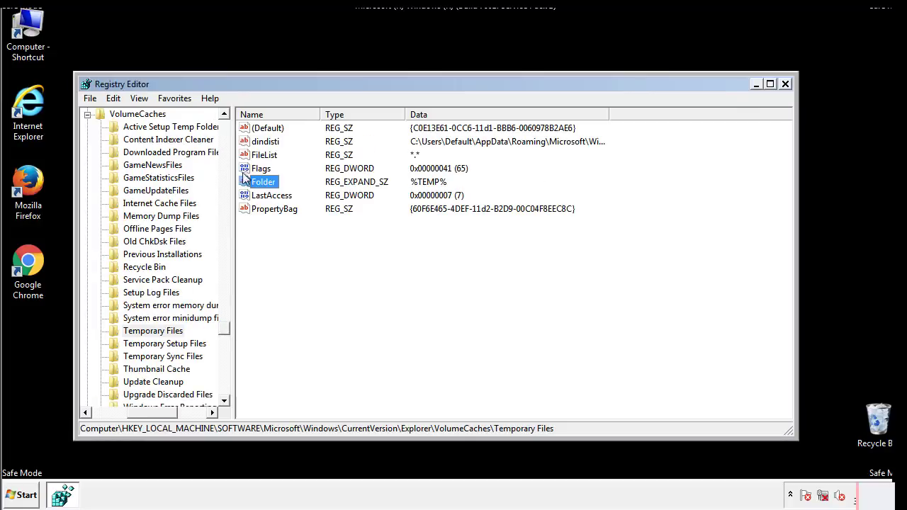
- Select all values in the Temporary Files volume-cache key and delete them, leaving the default
left_click(295, 234)
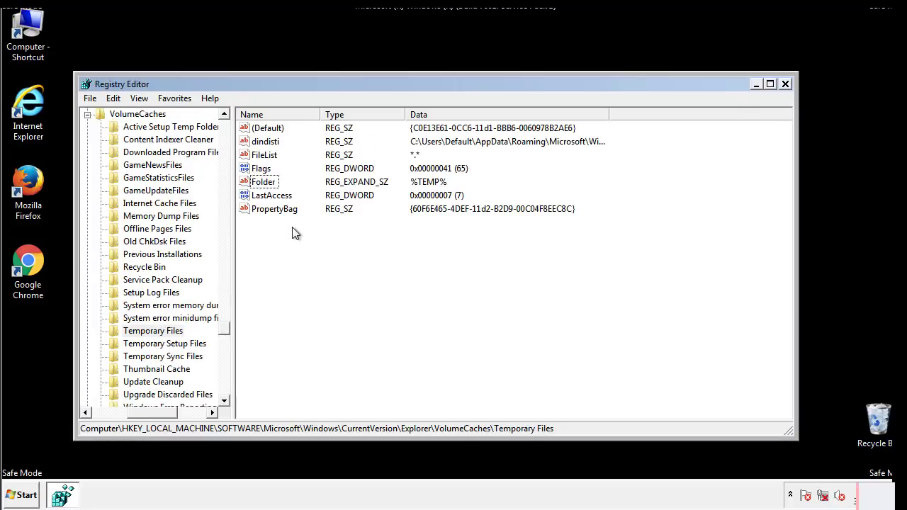
key("ctrl+a")
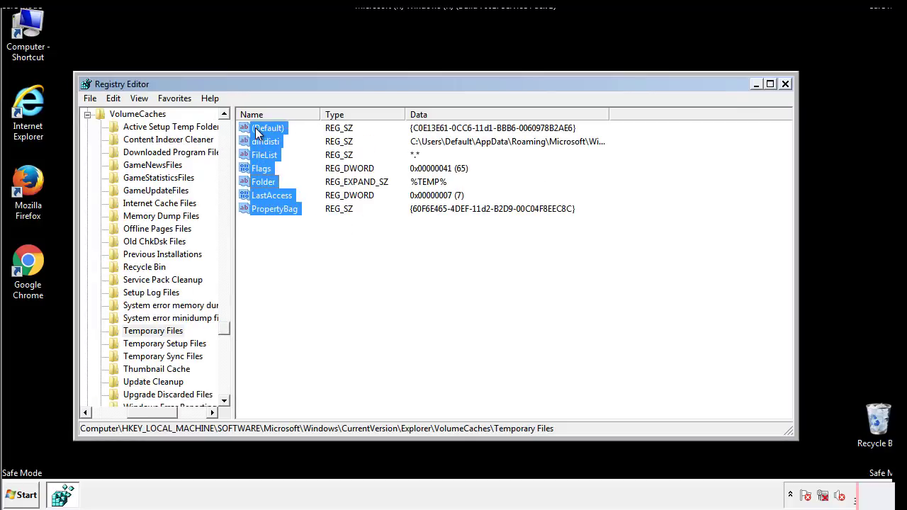
right_click(268, 128)
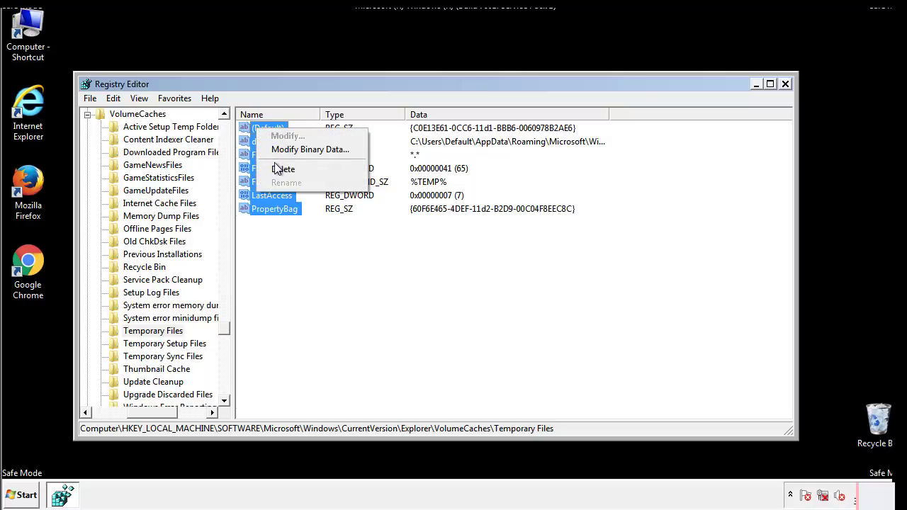
left_click(284, 169)
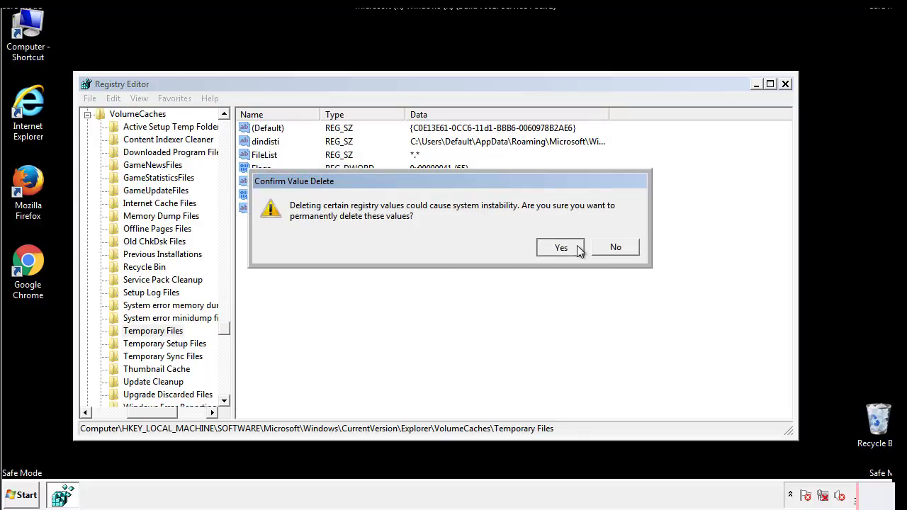
left_click(561, 247)
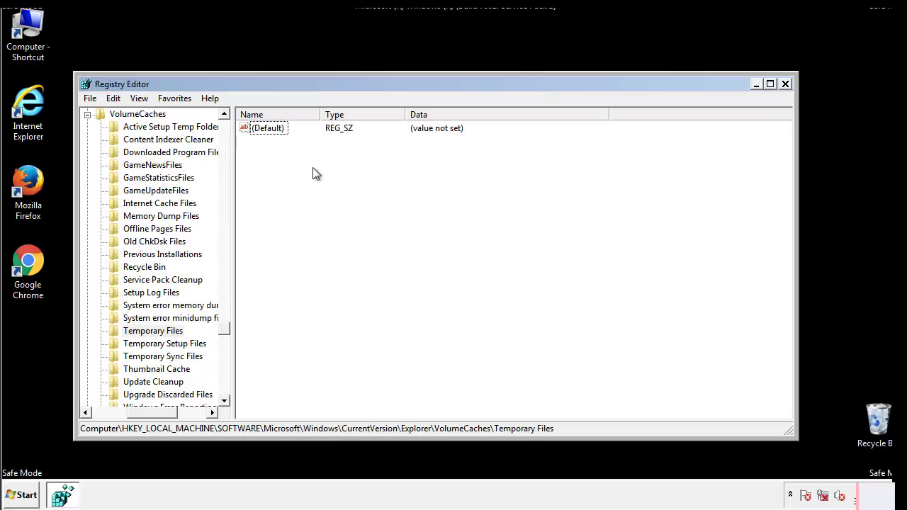
mouse_move(785, 85)
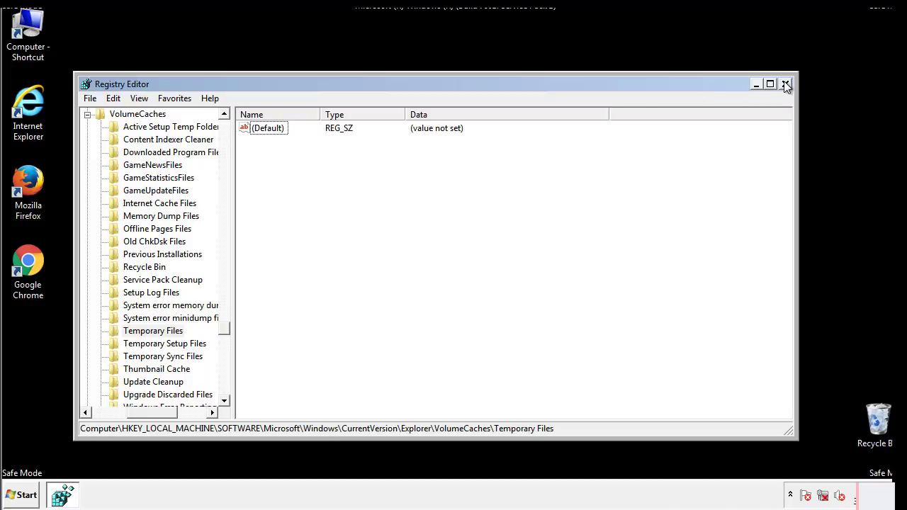
- Close Registry Editor and launch msconfig from the Start search
left_click(785, 84)
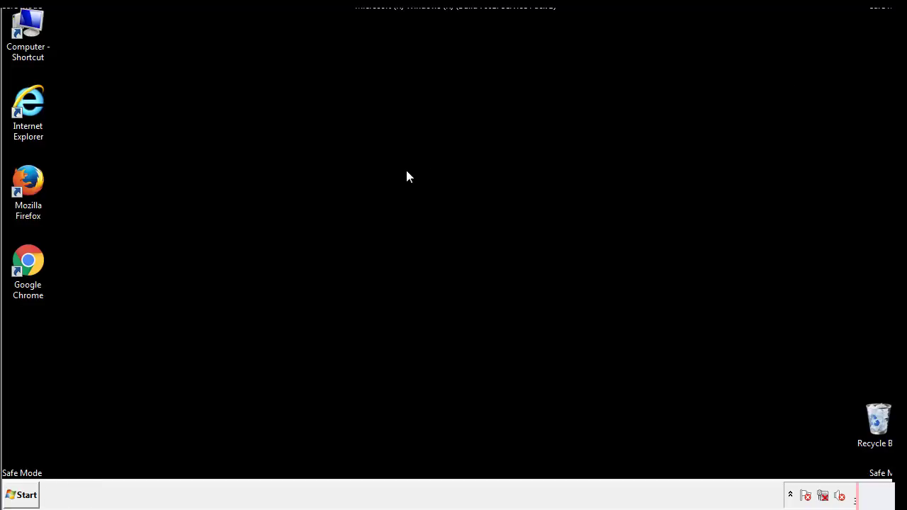
mouse_move(37, 355)
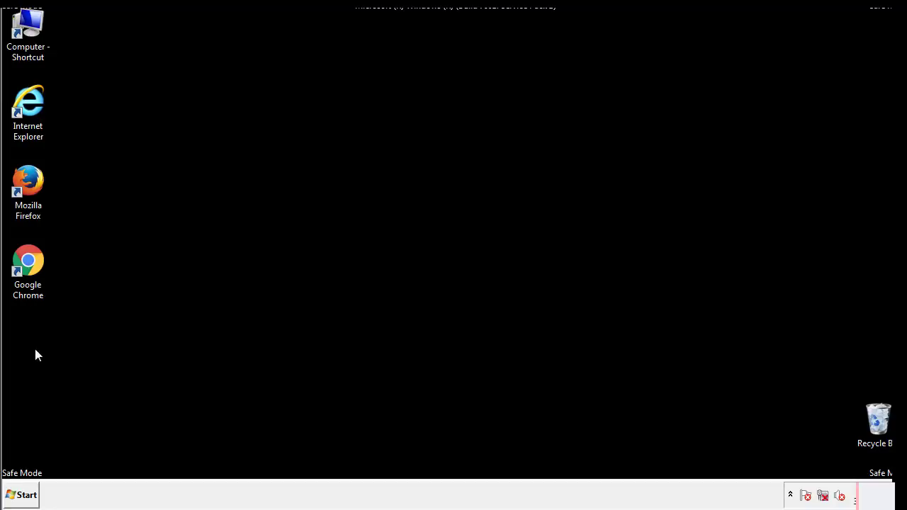
left_click(20, 495)
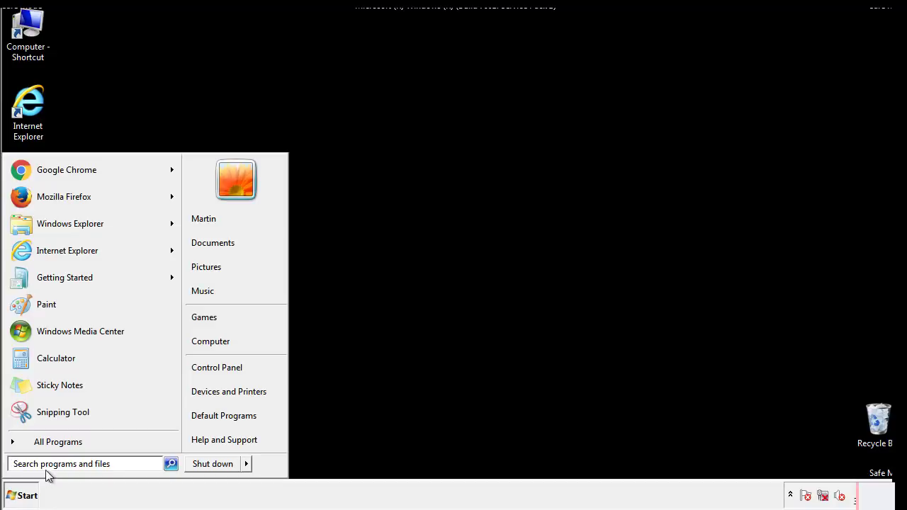
type("mscon")
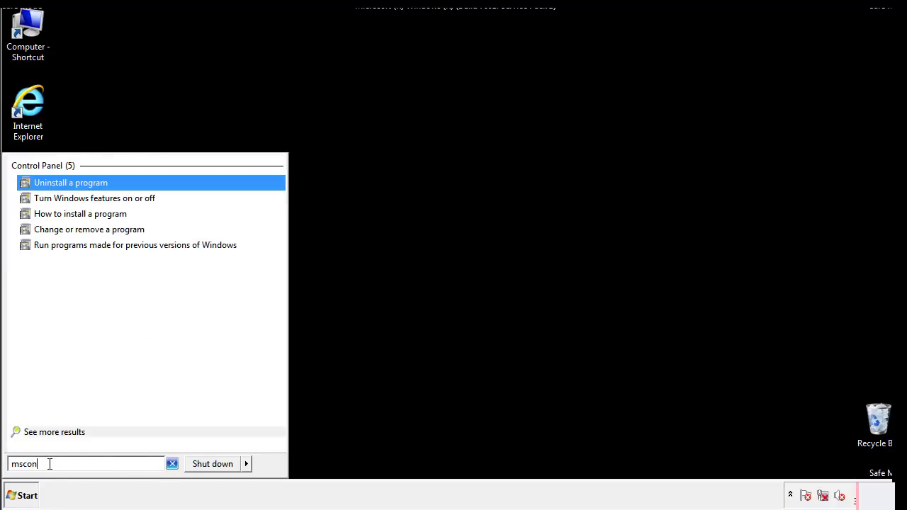
type("fig")
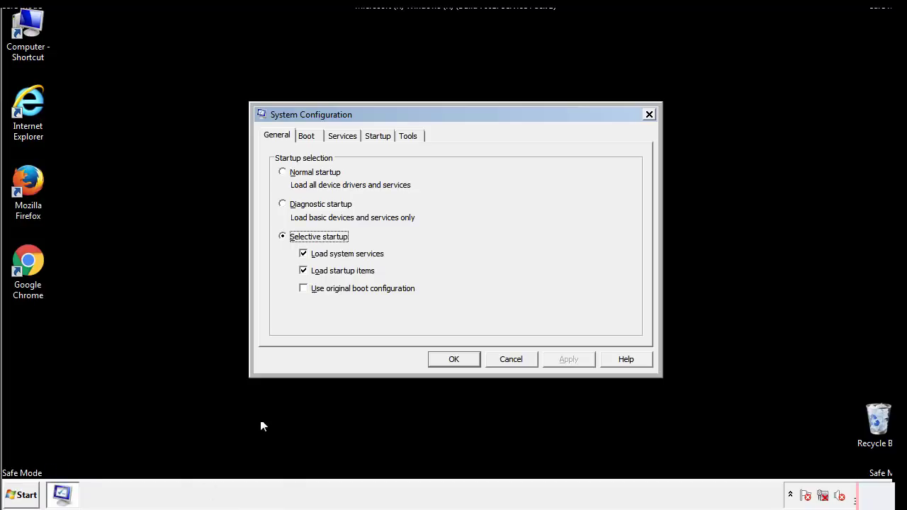
- Untick Safe boot on the Boot settings and apply, bringing up the restart prompt
left_click(306, 137)
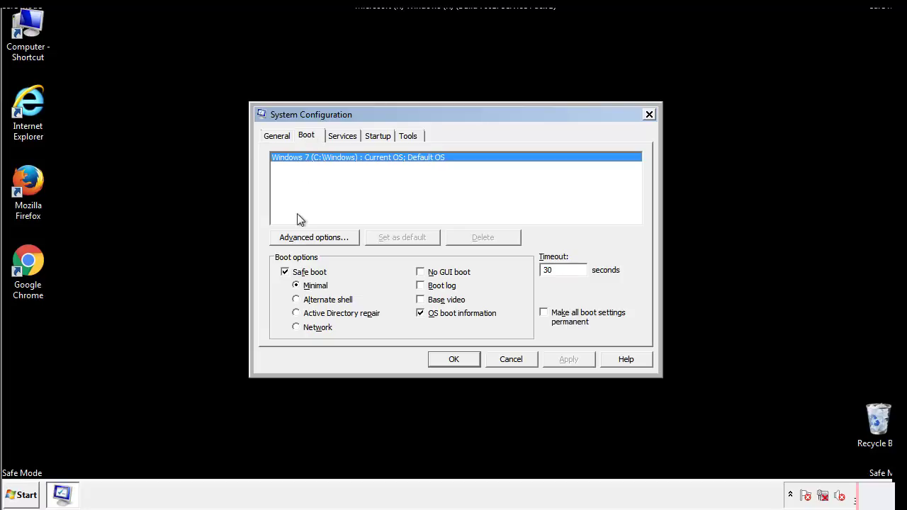
left_click(285, 273)
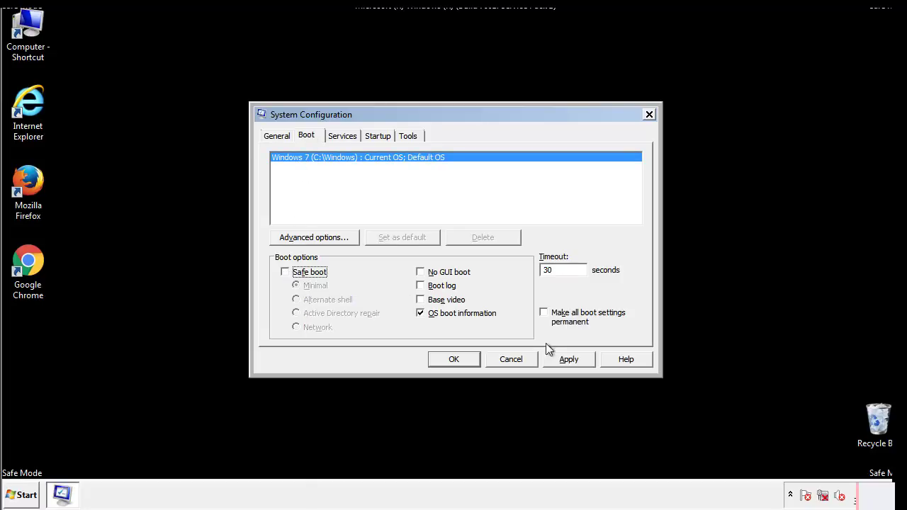
left_click(453, 360)
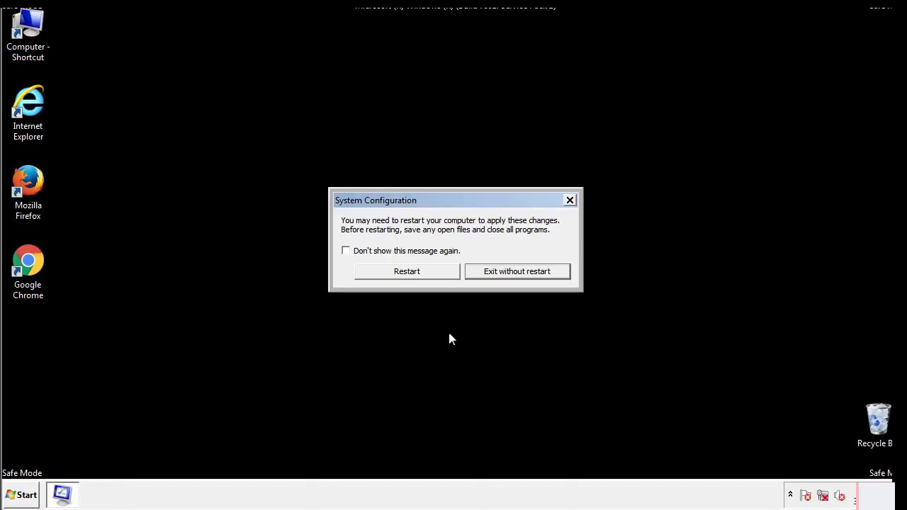